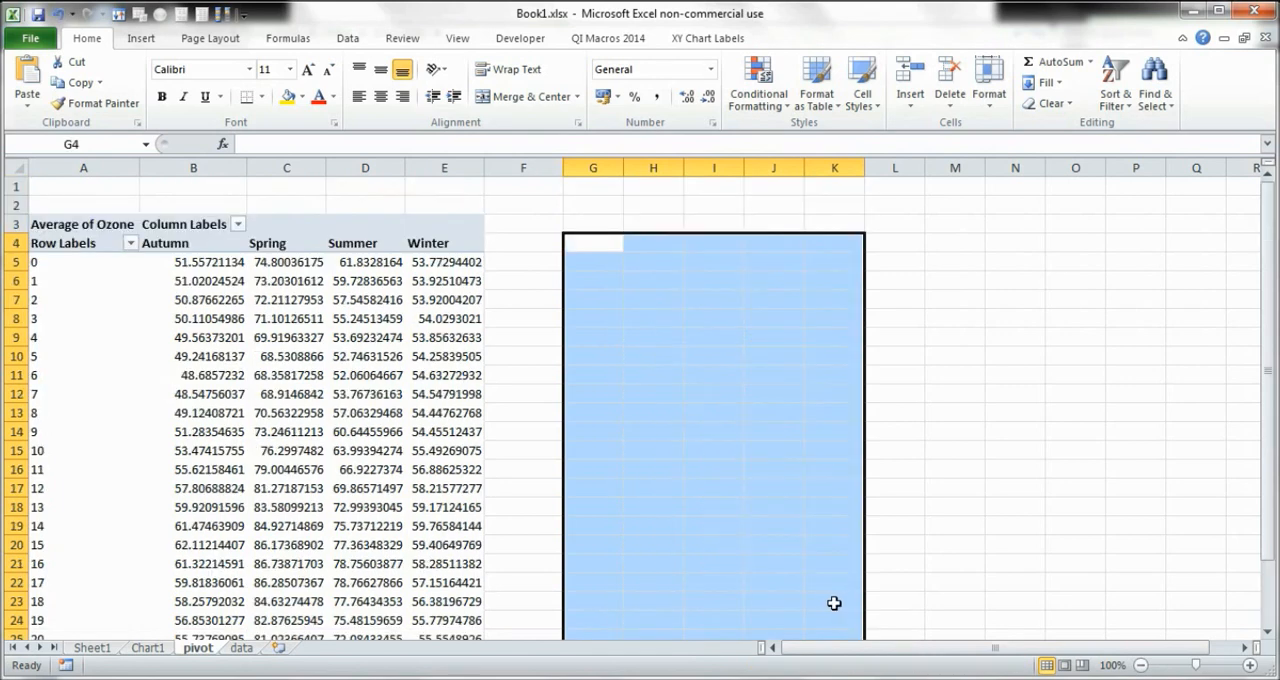
Select cell A3 inside the pivot table so the PivotTable Field List appears.
click(83, 223)
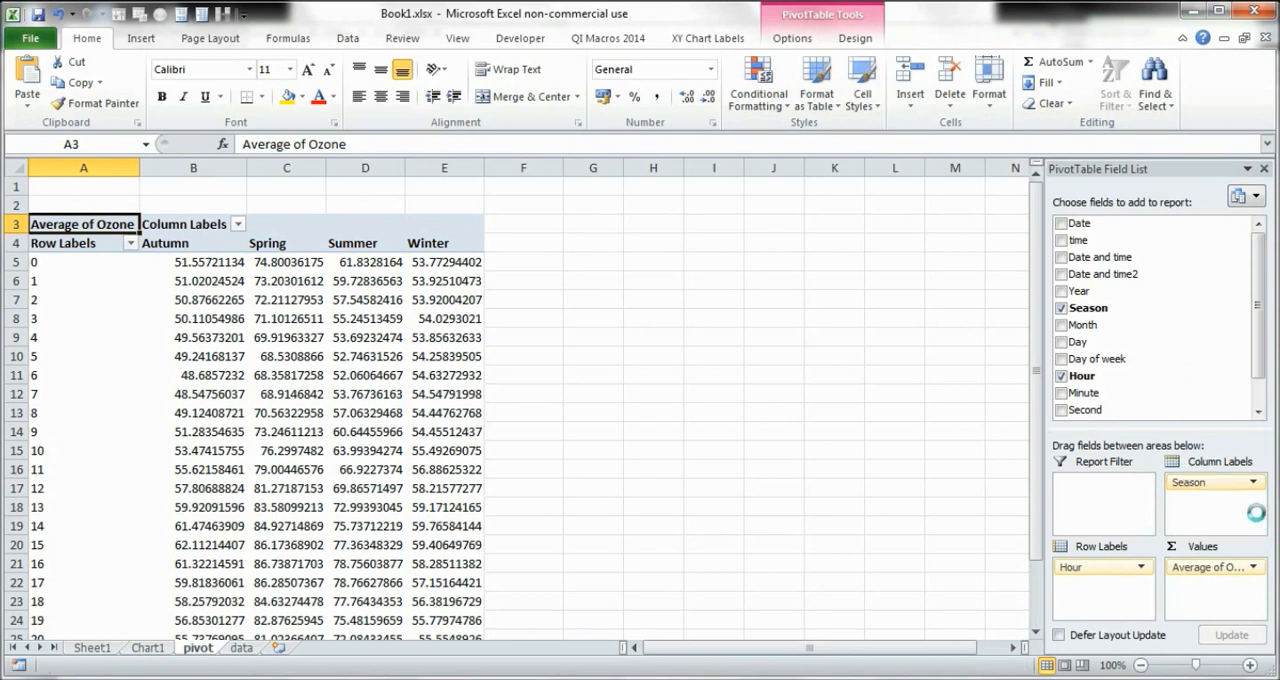
Swap Season for Month in Row Labels, then paste the pivot's ozone averages as values at D3.
click(1062, 307)
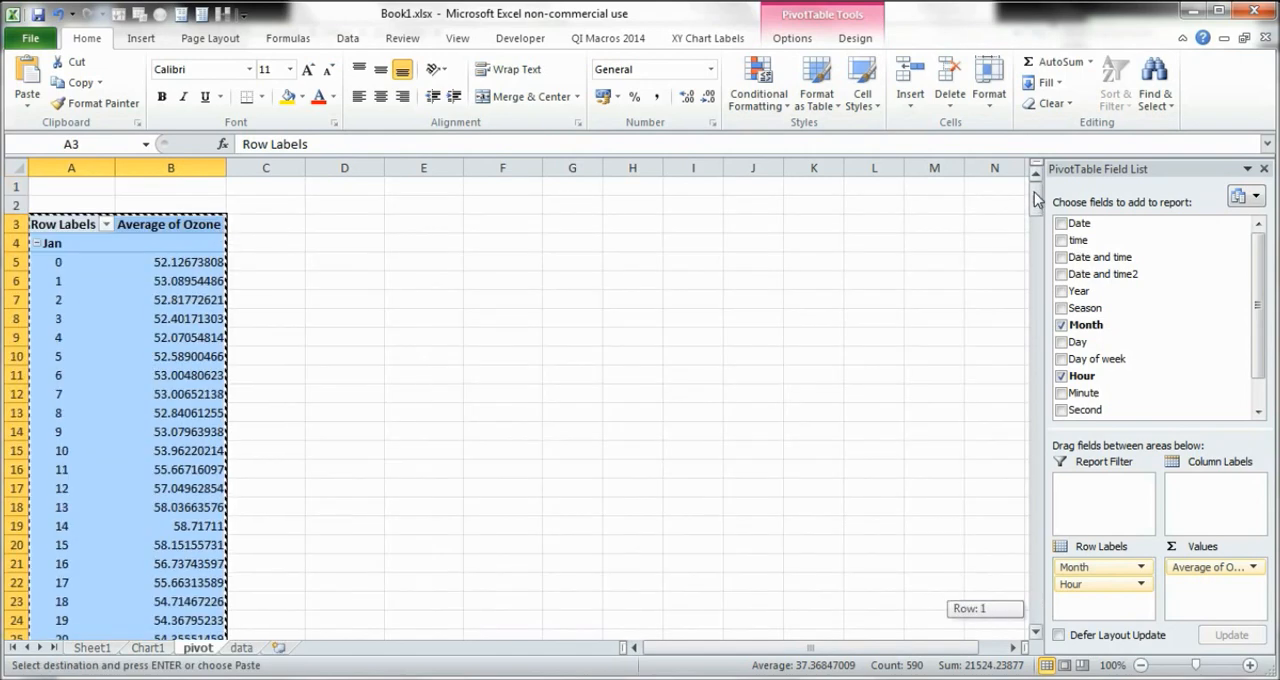
right_click(344, 222)
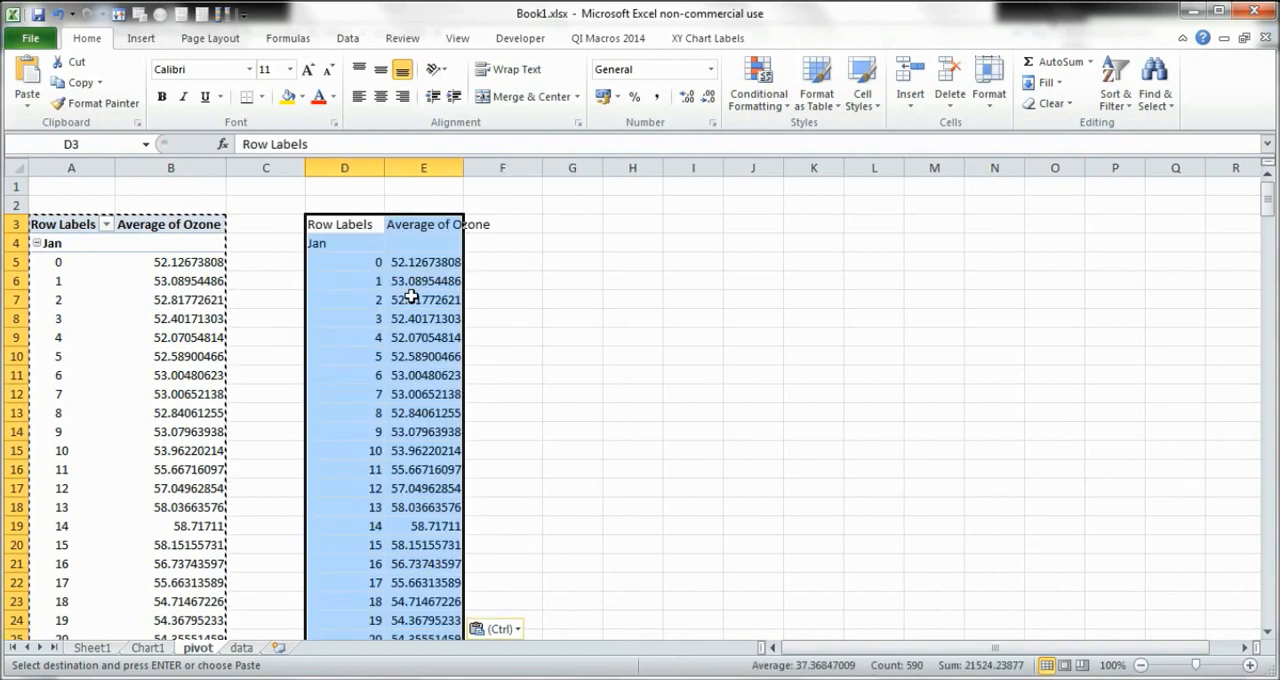
mouse_move(805, 411)
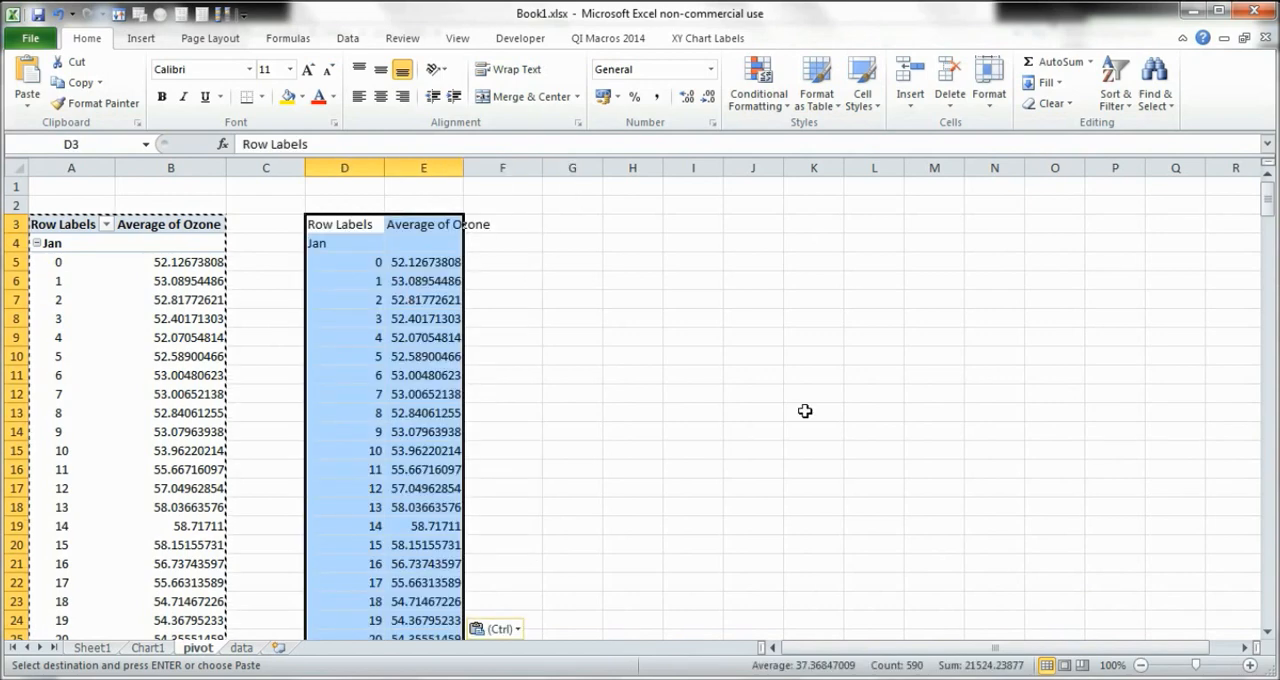
mouse_move(585, 376)
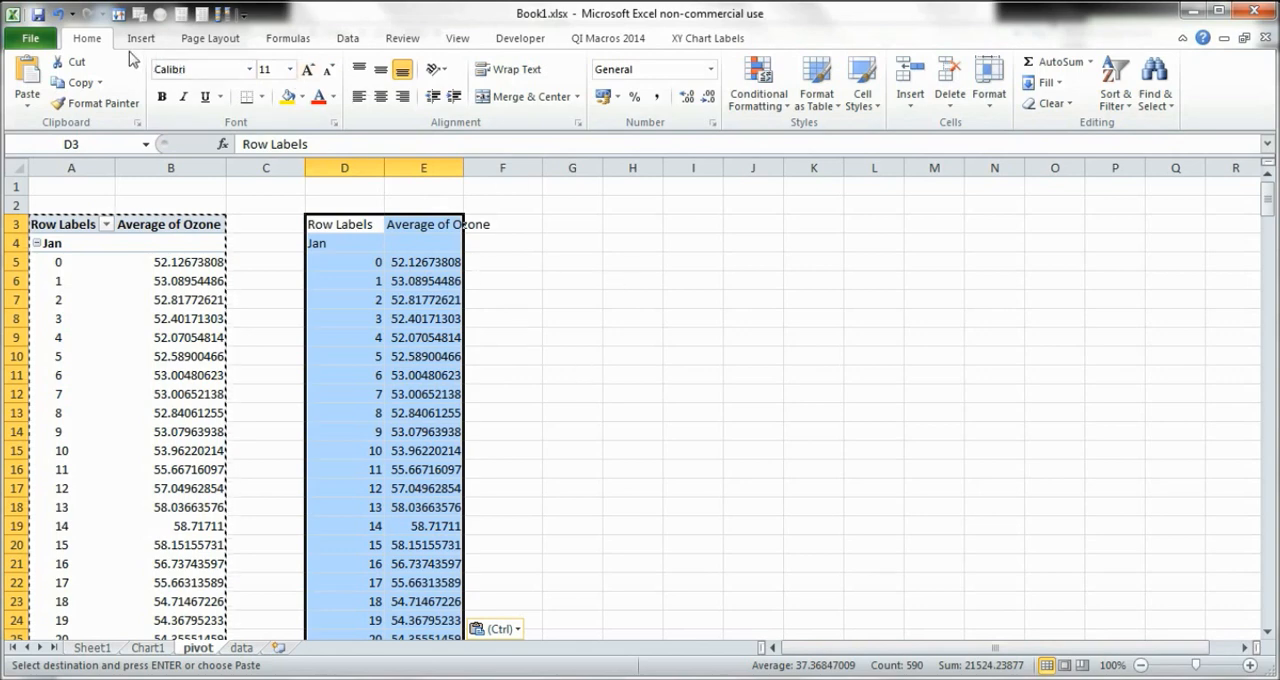
Chart the copied averages as Scatter with Smooth Lines and move it to a new chart sheet.
click(140, 38)
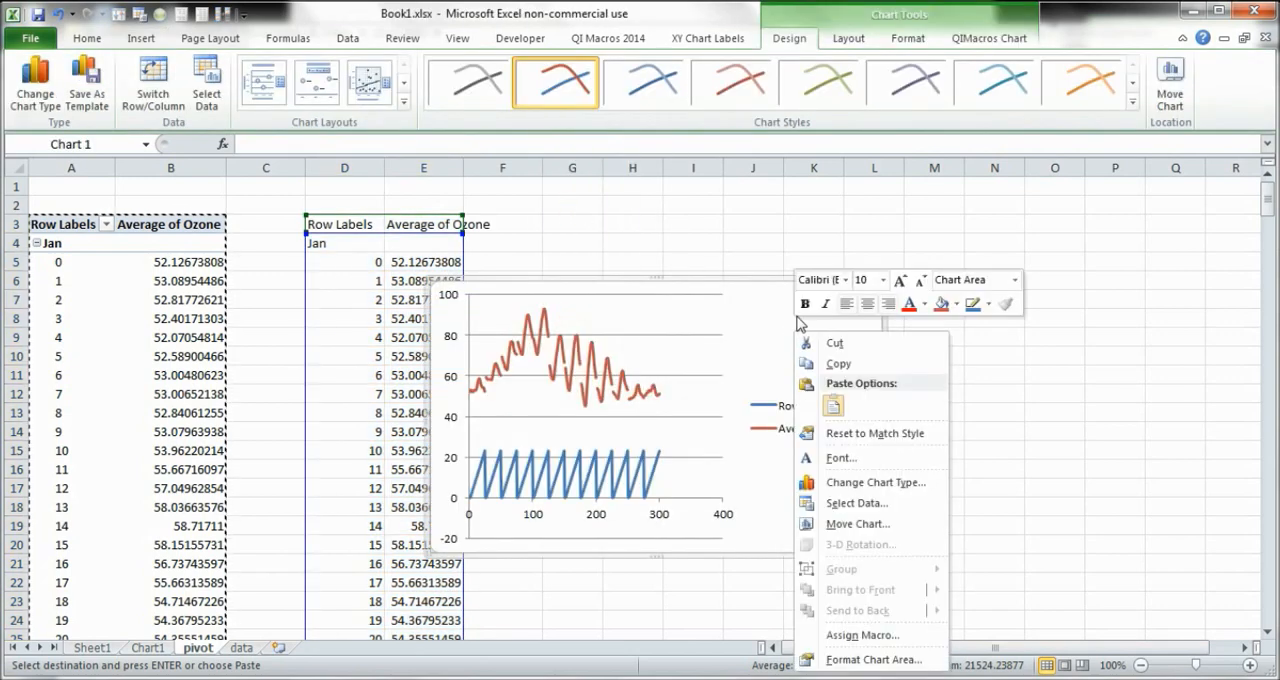
click(857, 524)
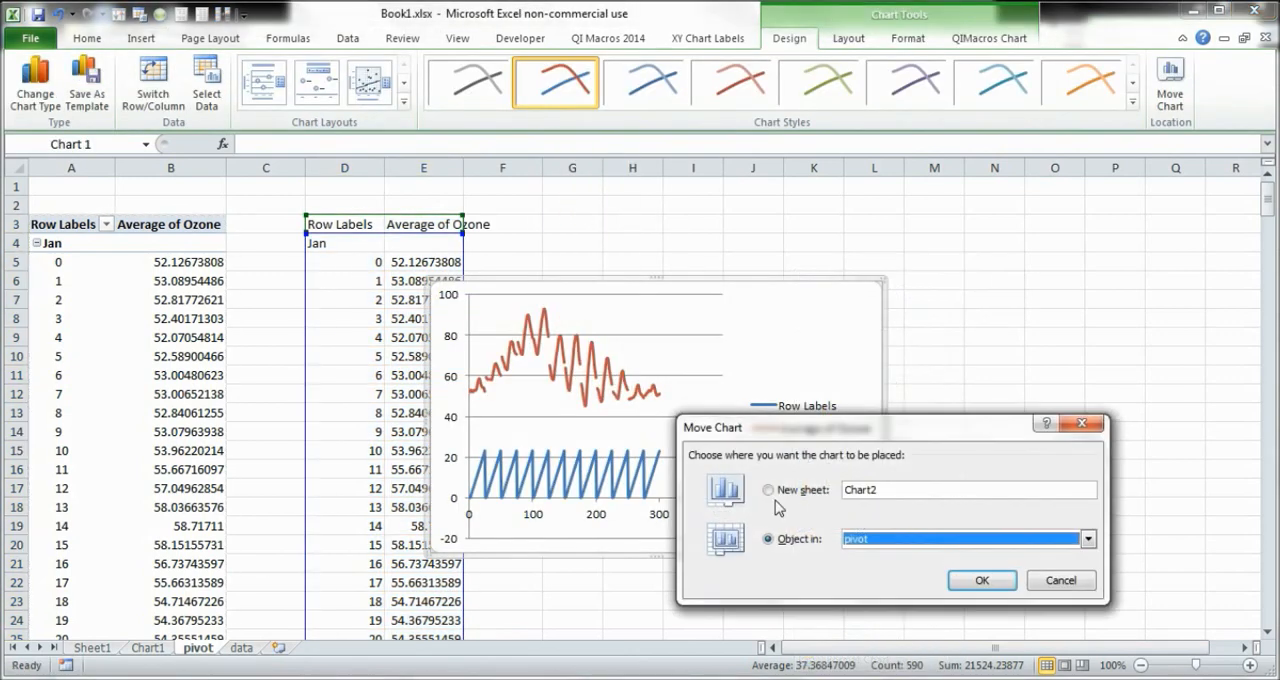
click(768, 489)
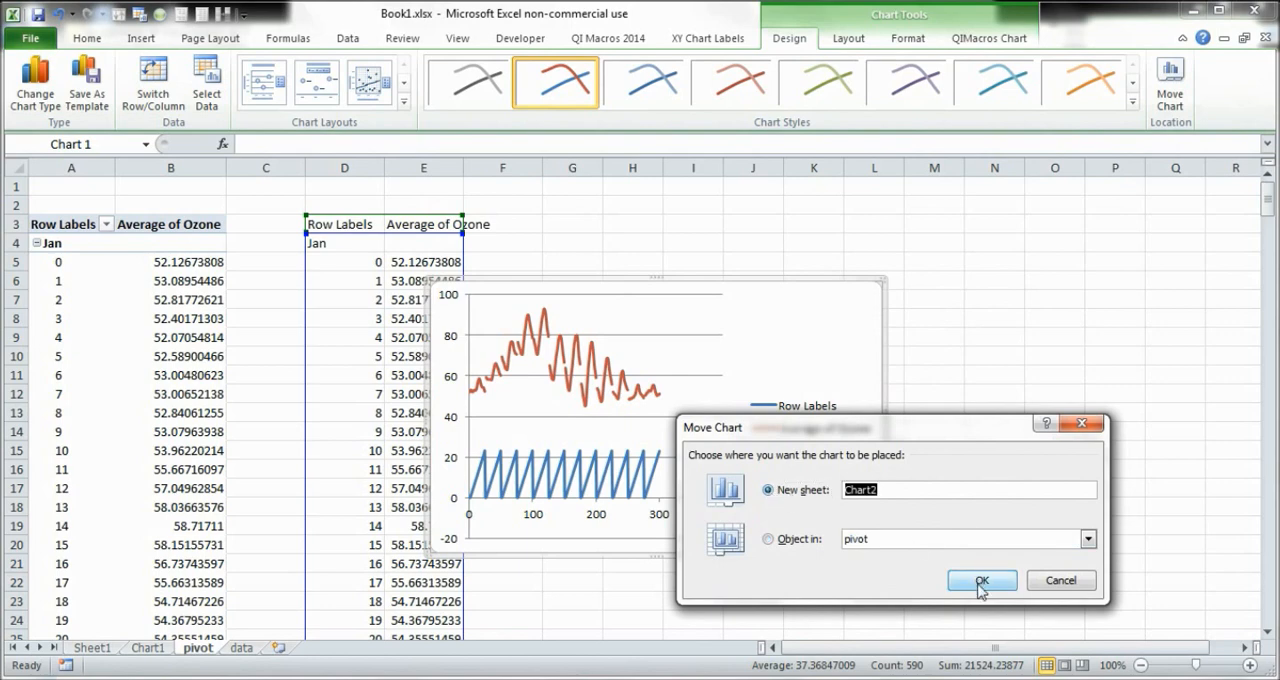
click(981, 580)
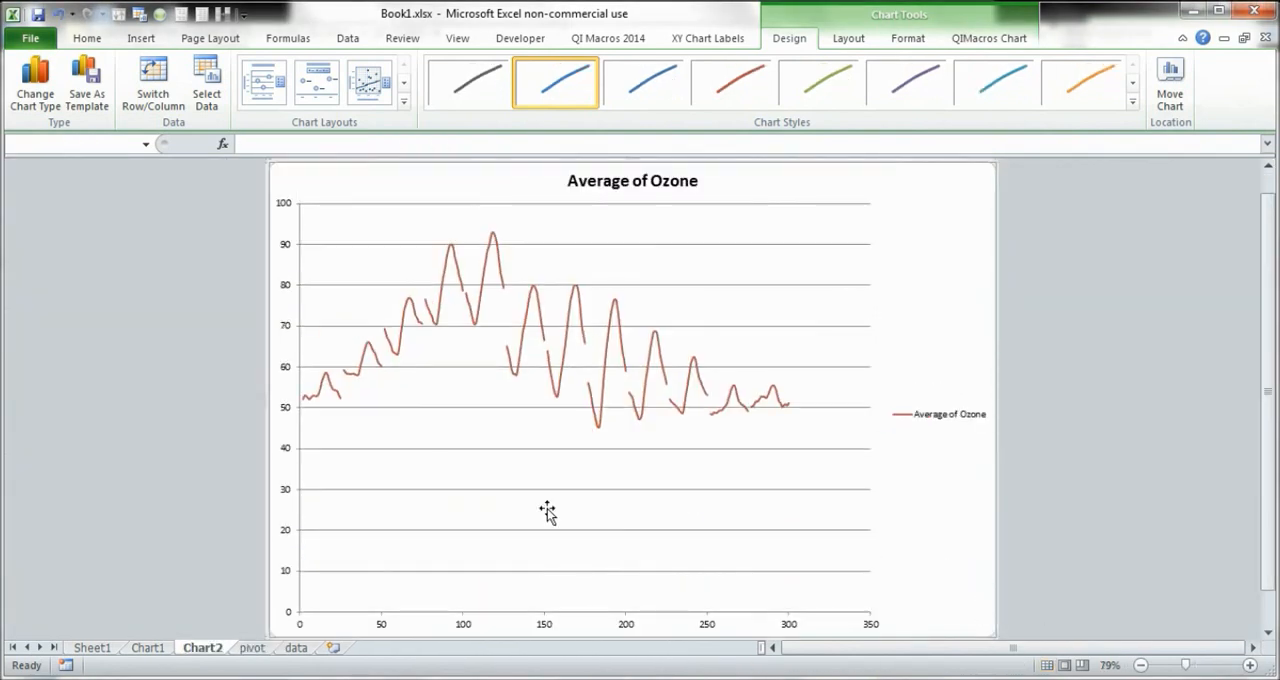
Set the horizontal axis to minimum 0, maximum 300 and major unit 25.
click(465, 623)
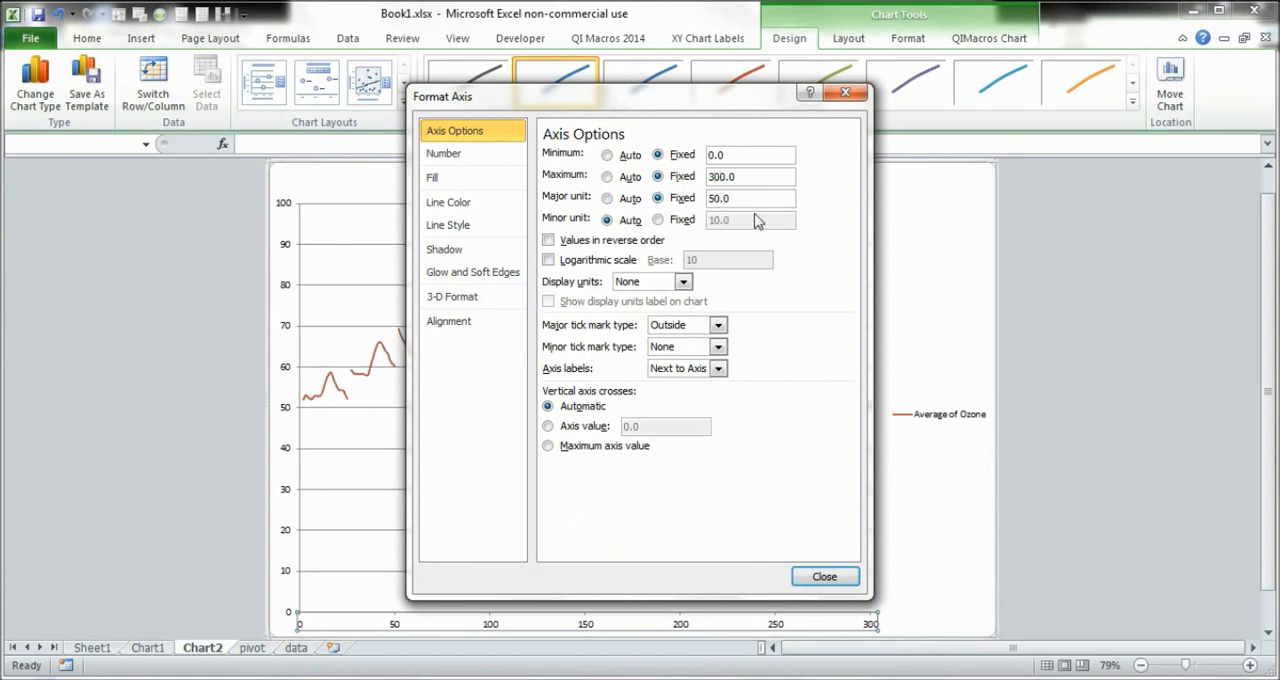
text(25.0)
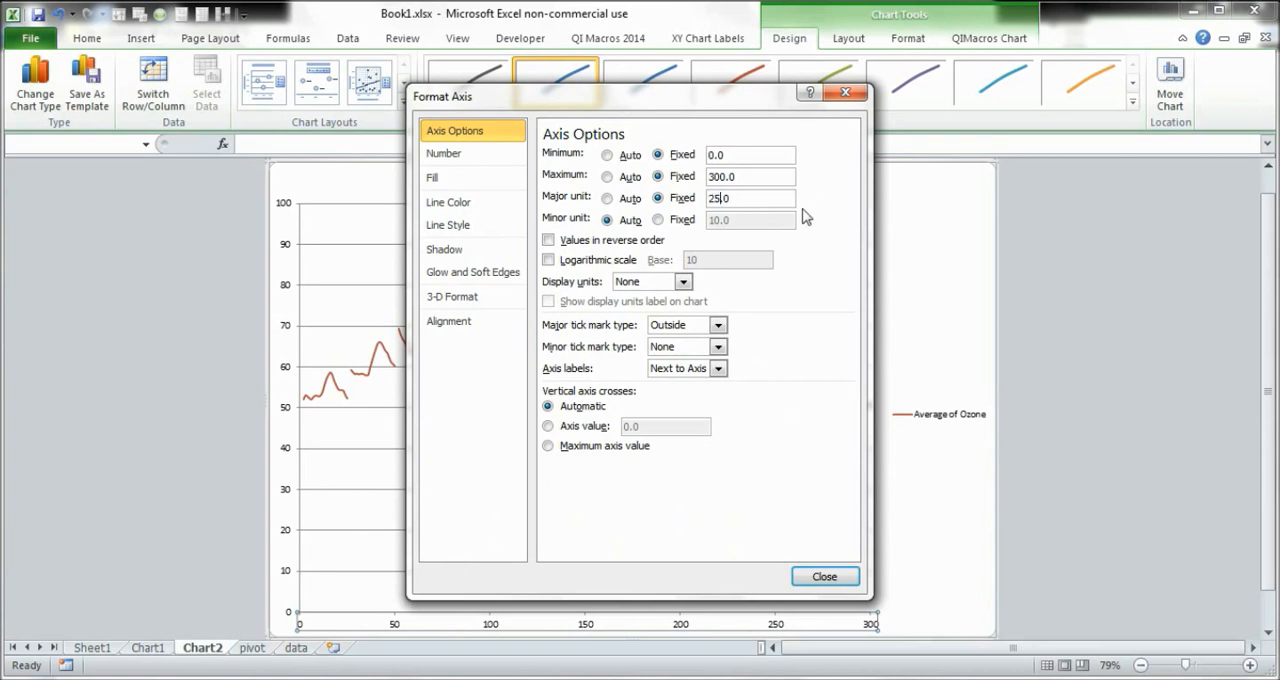
mouse_move(812, 250)
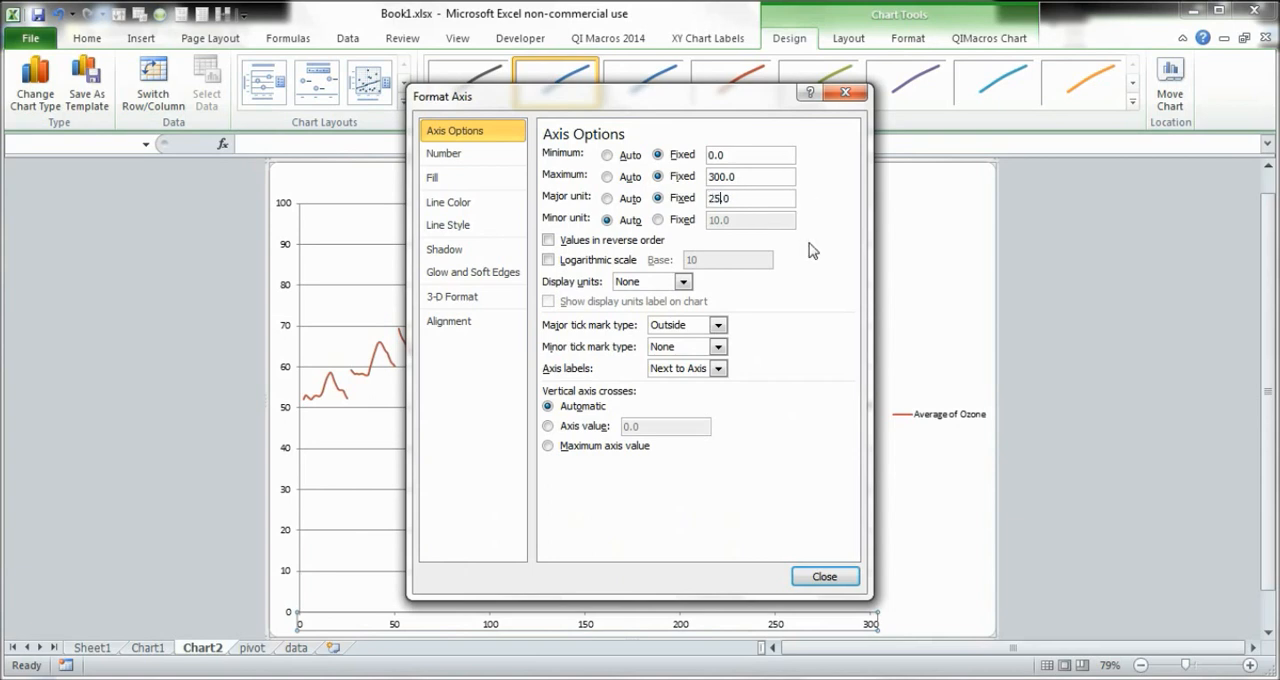
mouse_move(815, 250)
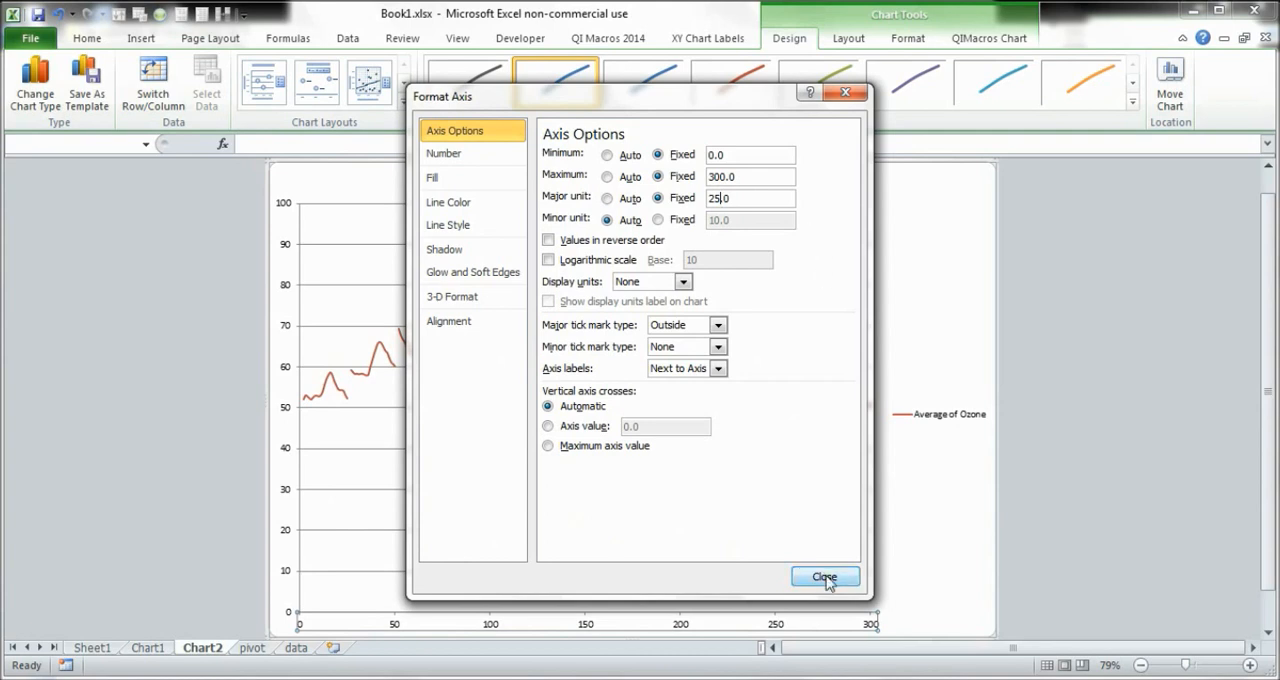
click(824, 578)
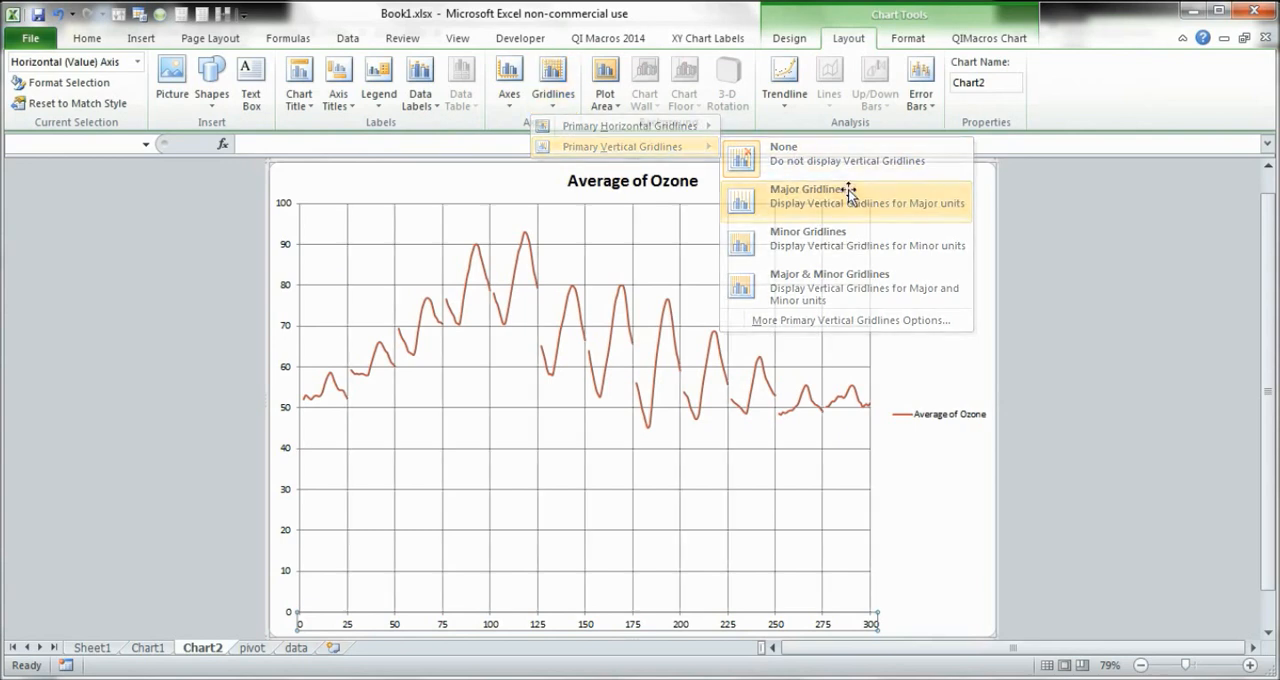
Add major vertical gridlines and start a rotated primary vertical axis title.
click(807, 189)
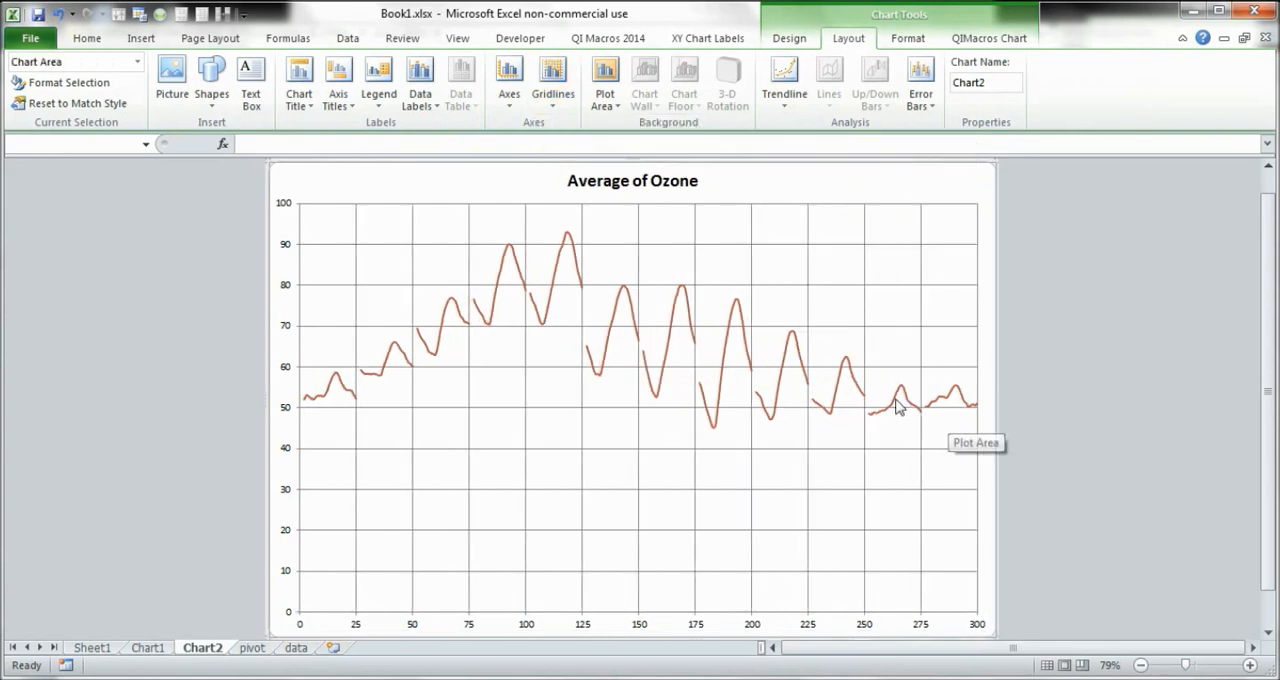
click(338, 82)
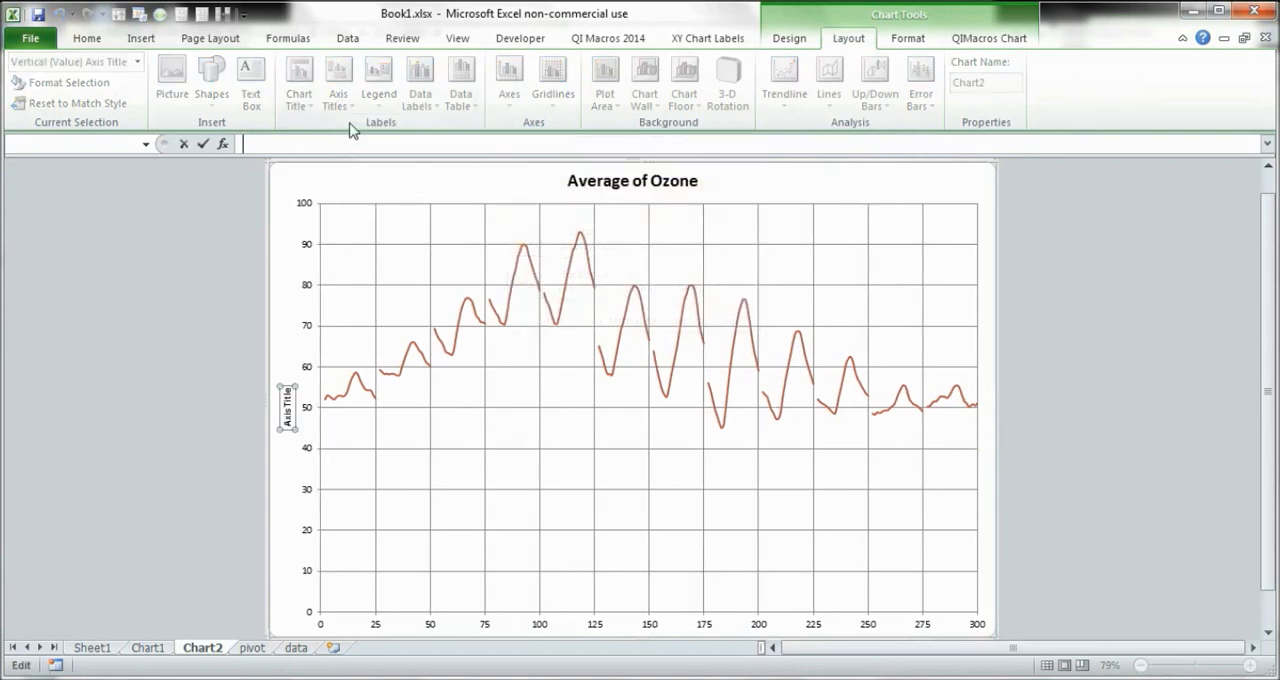
Title the vertical axis 'Ozone concentration (ppb)'.
text(O)
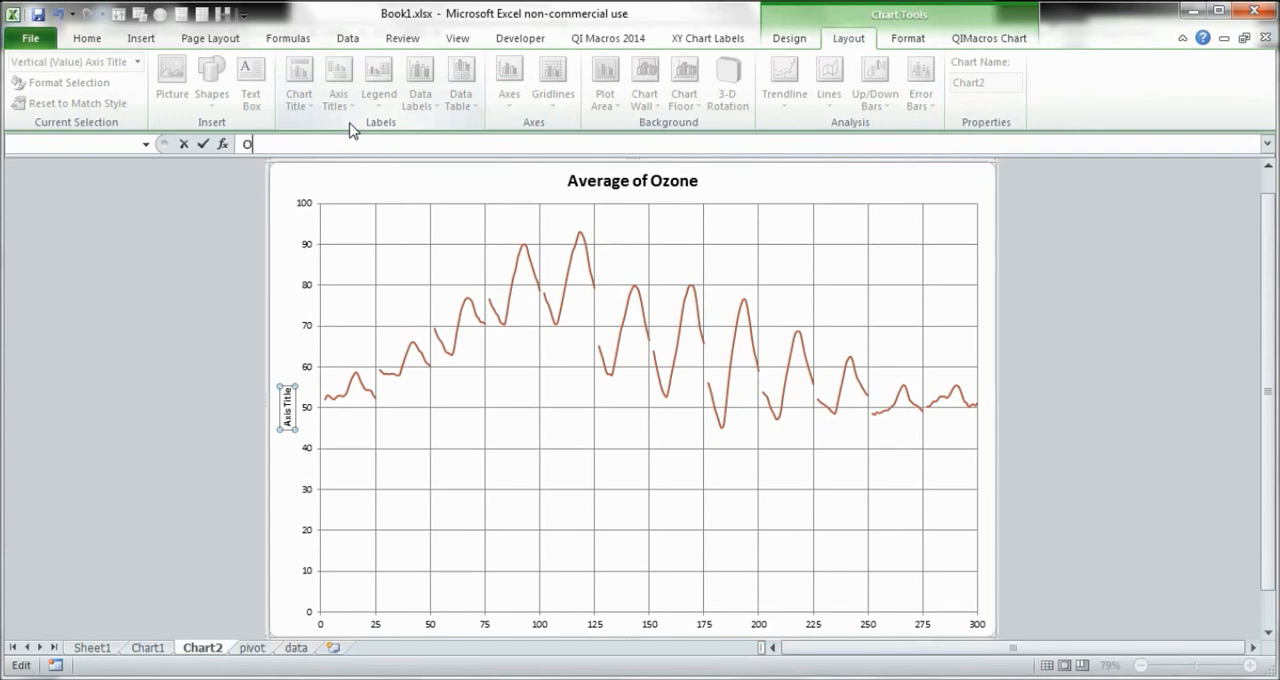
text(zone concentration (ppb)
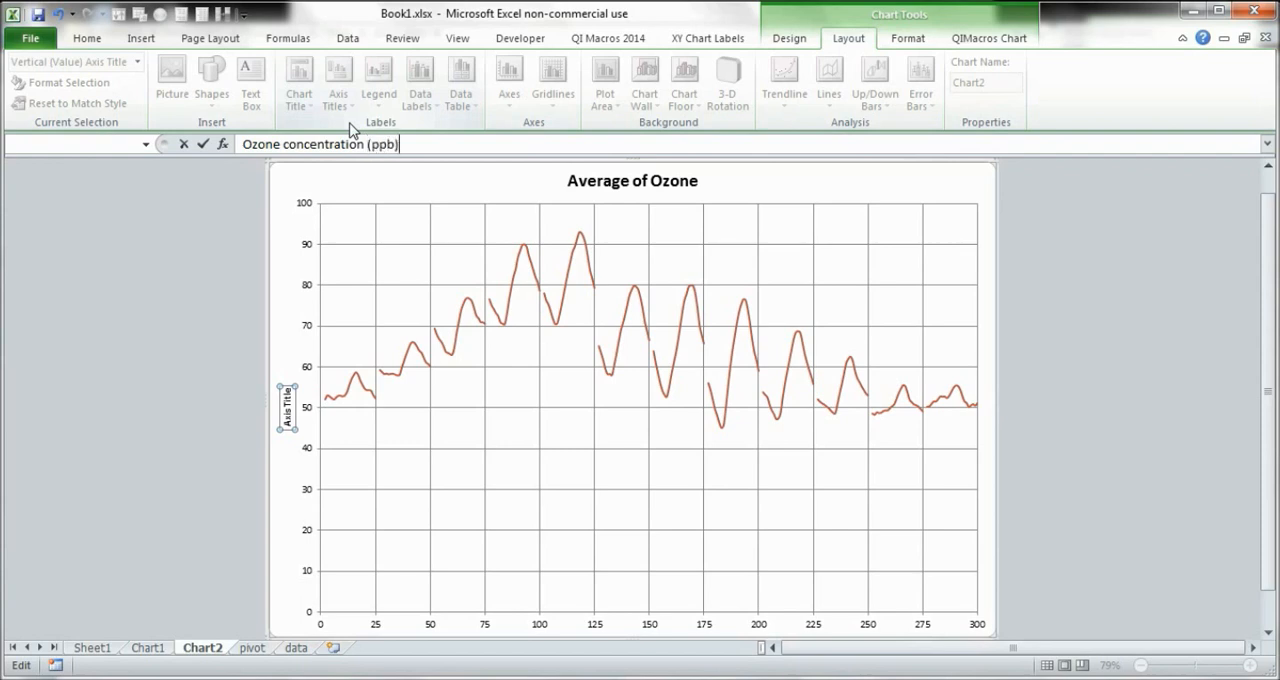
click(338, 80)
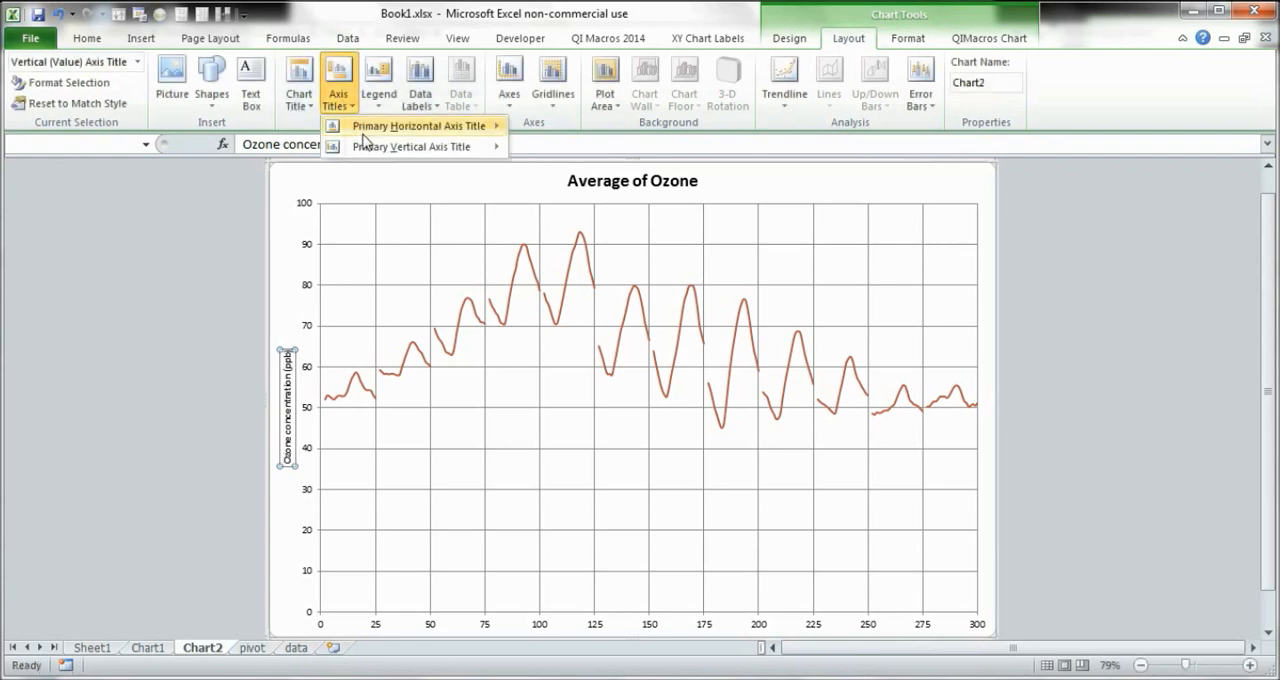
Title the horizontal axis 'Date/Time'.
click(418, 125)
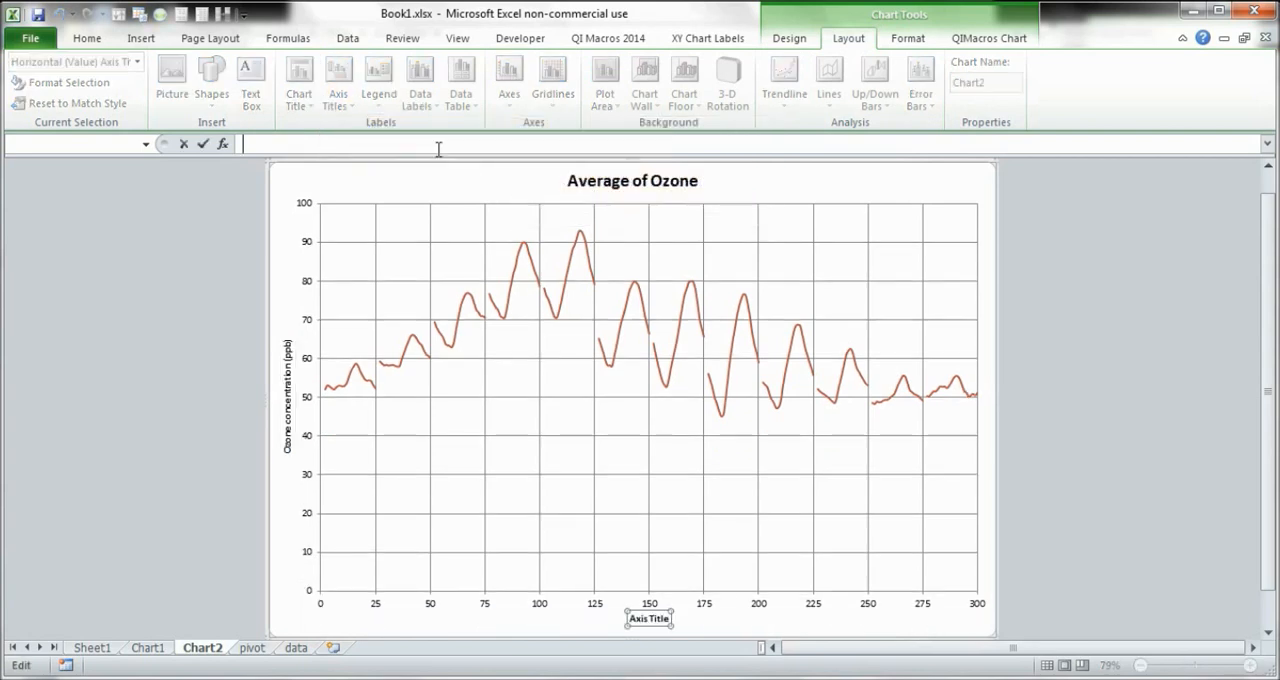
text(Date/)
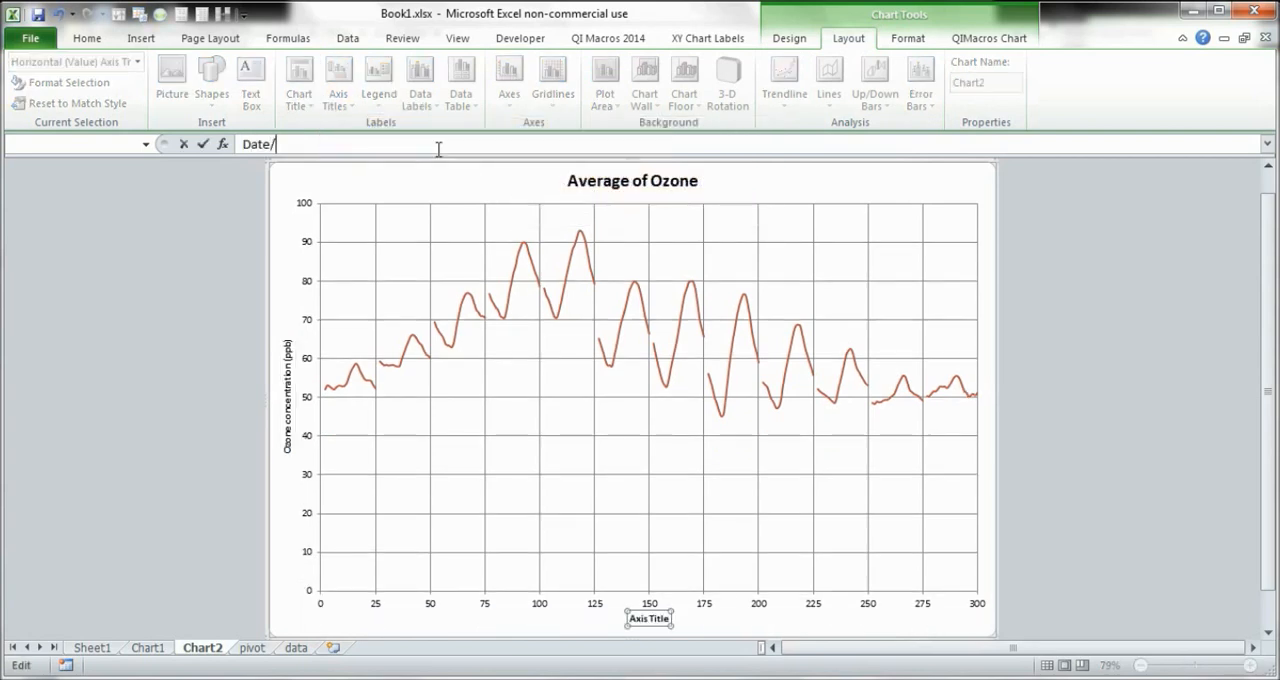
text(Time)
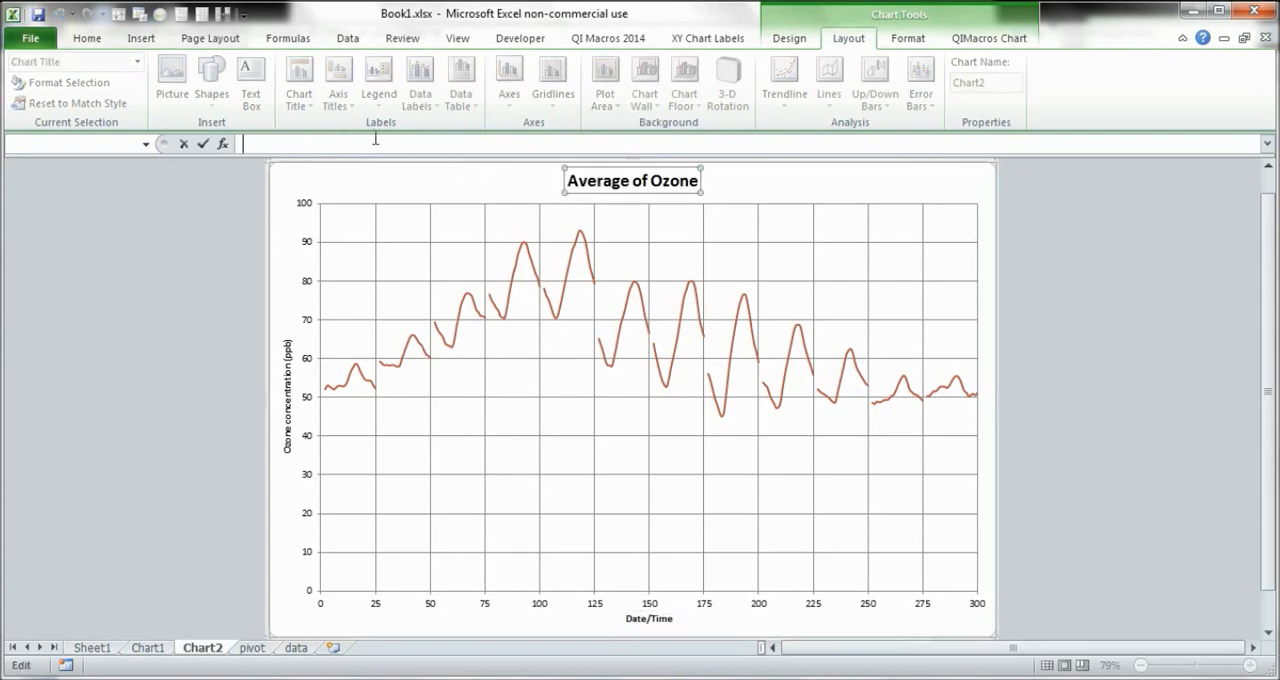
Type the chart title 'Average Monthly Diurnal Cycles of Ozone at Weybourne'.
text(Average Monthly)
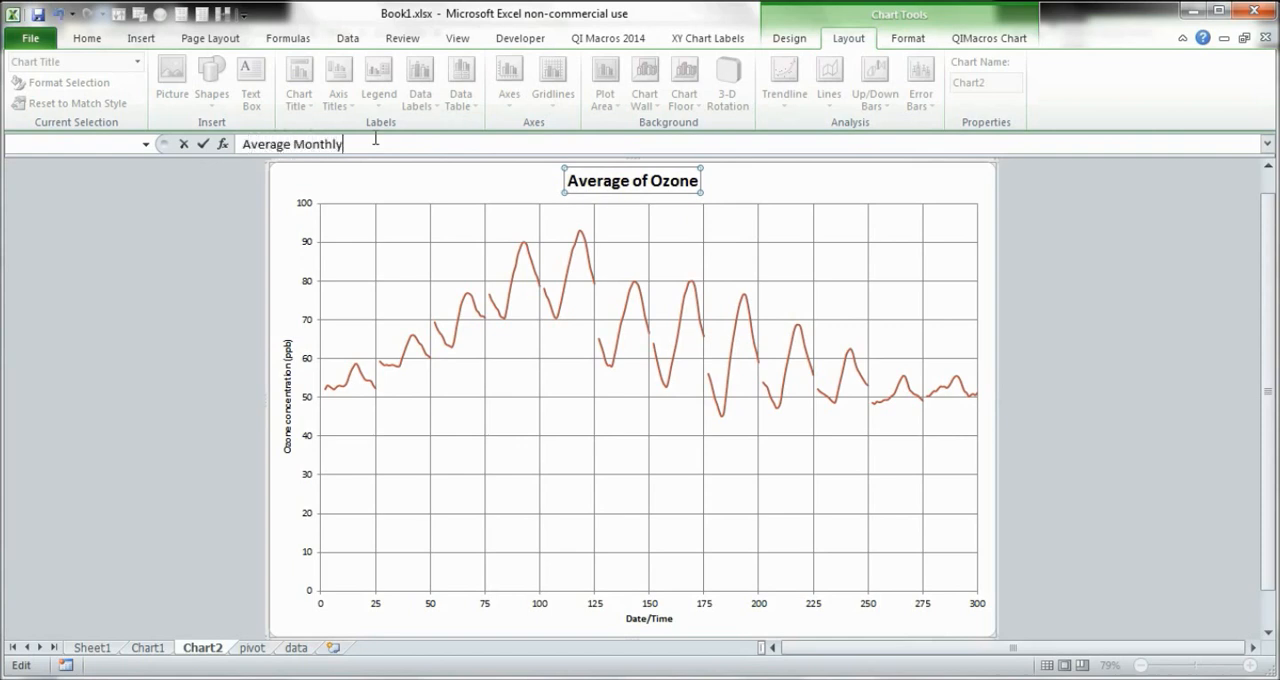
text(D)
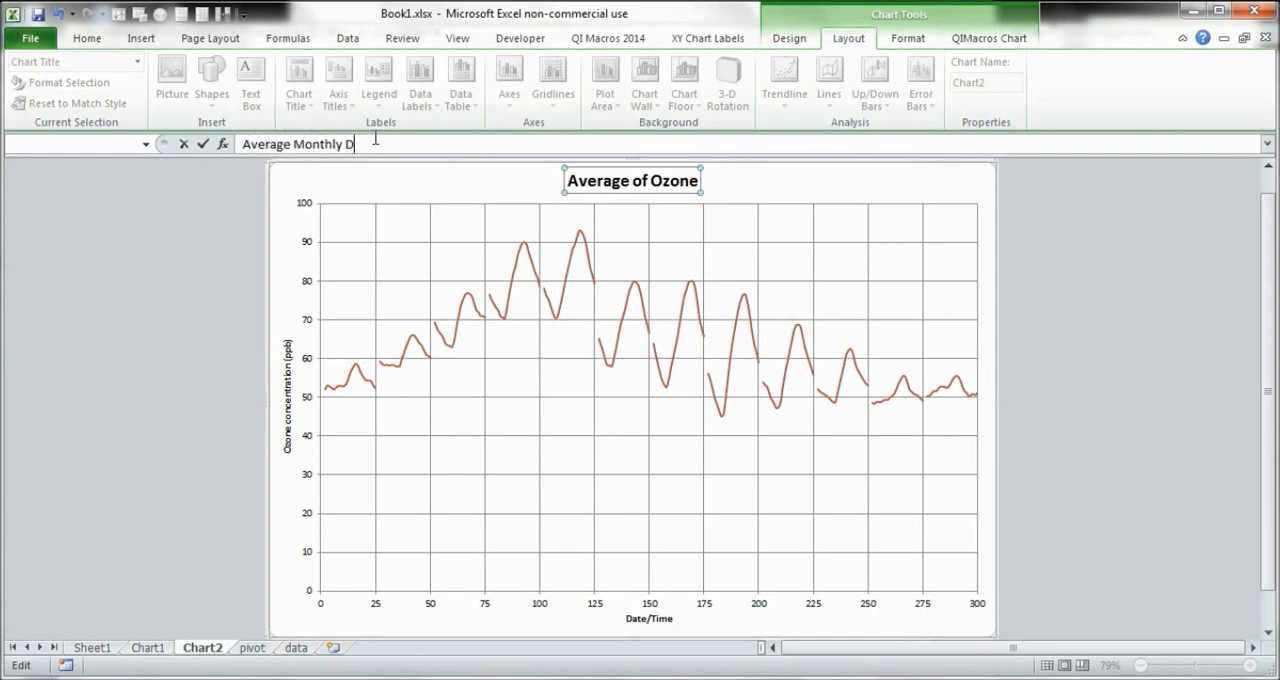
text(iurnal)
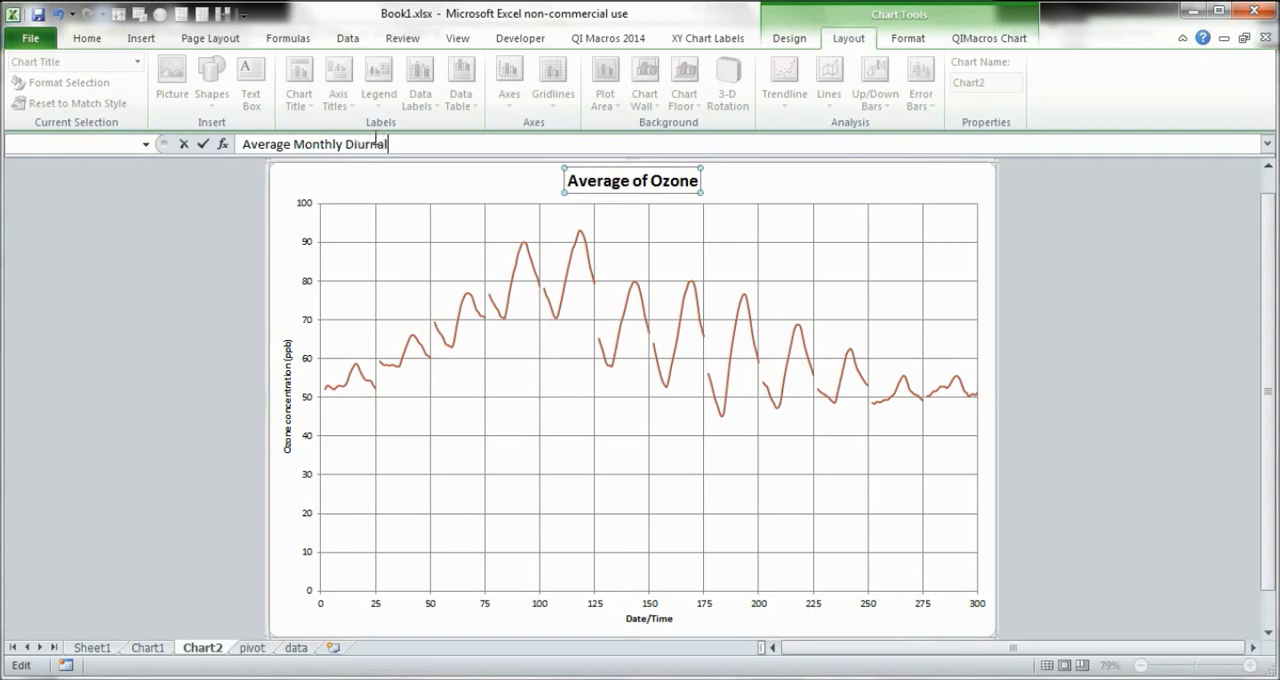
text(Cyc)
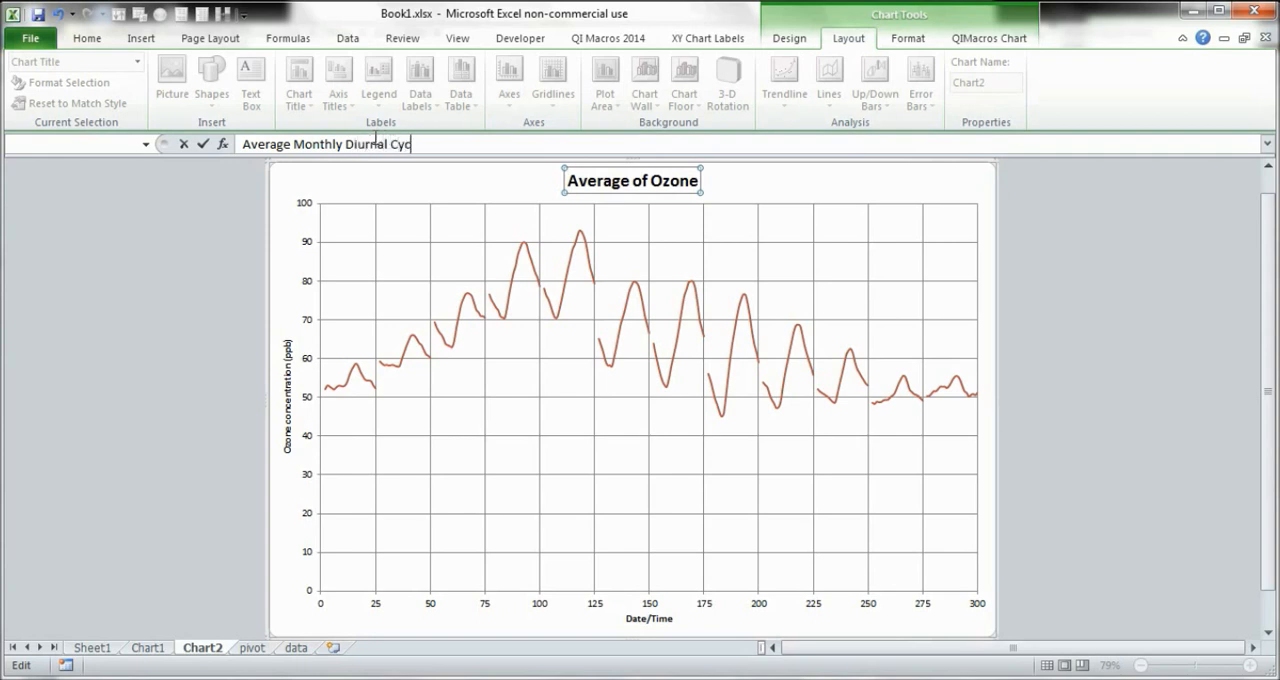
text(les of)
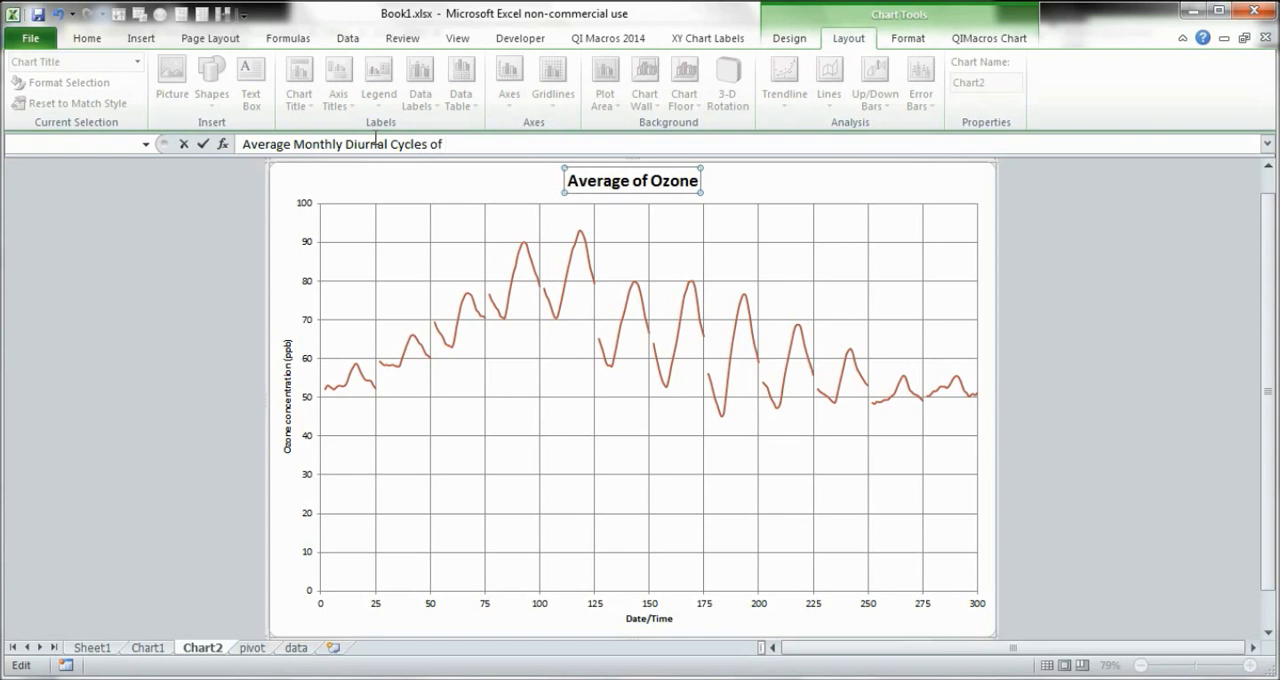
text(Ozo)
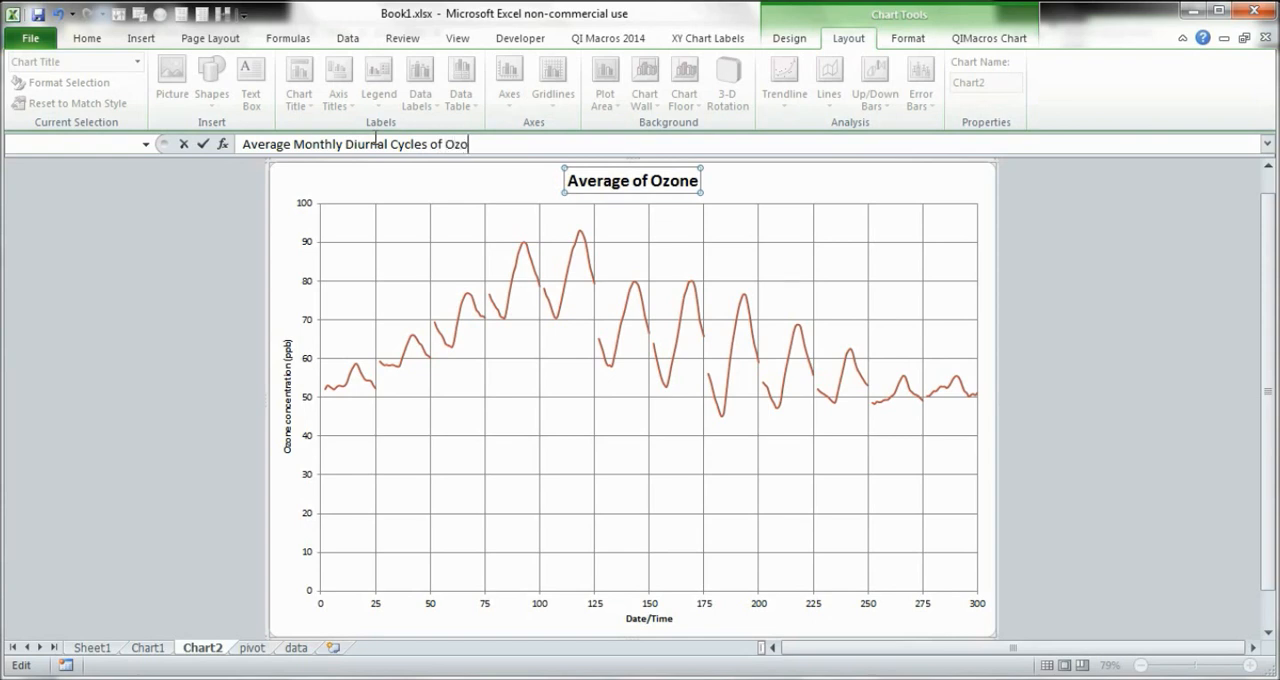
text(at Weybourne)
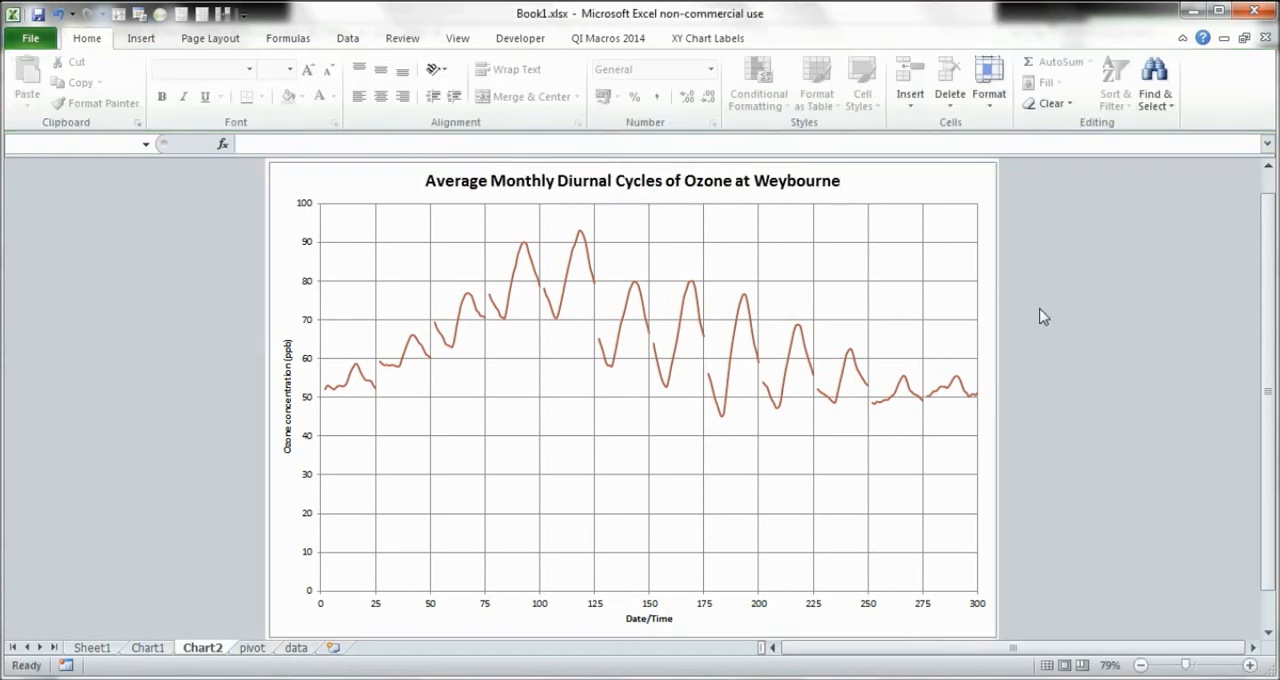
mouse_move(334, 184)
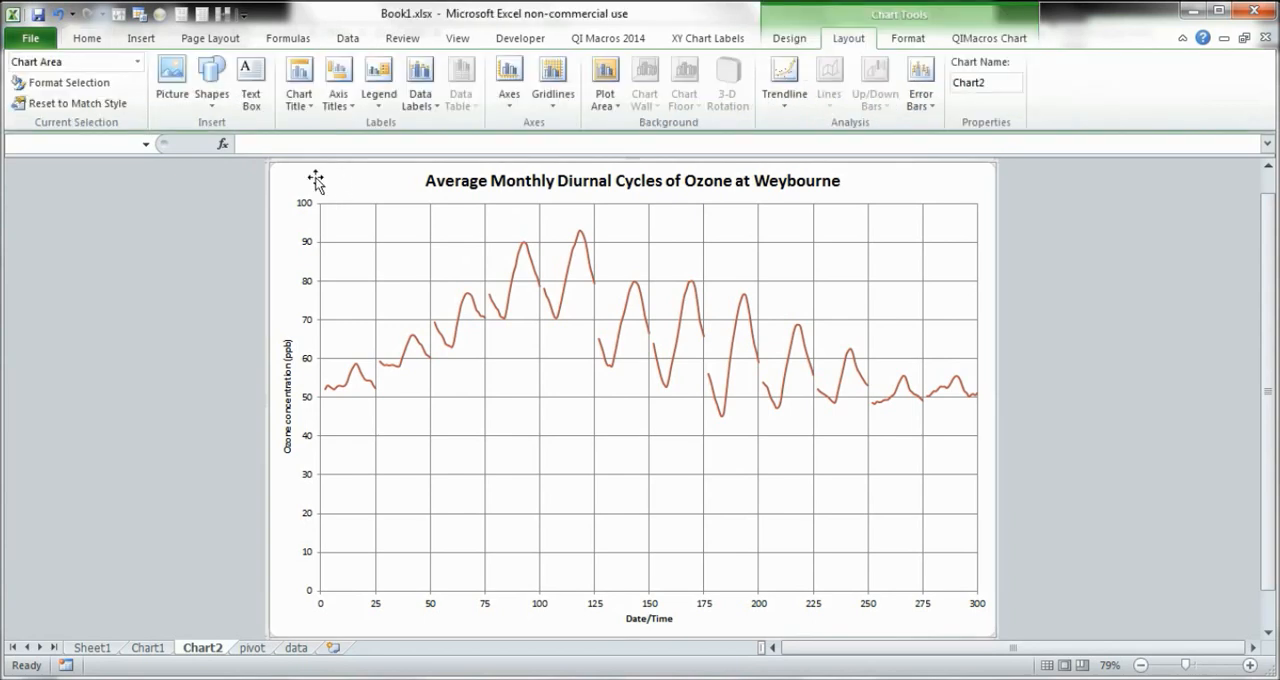
mouse_move(250, 80)
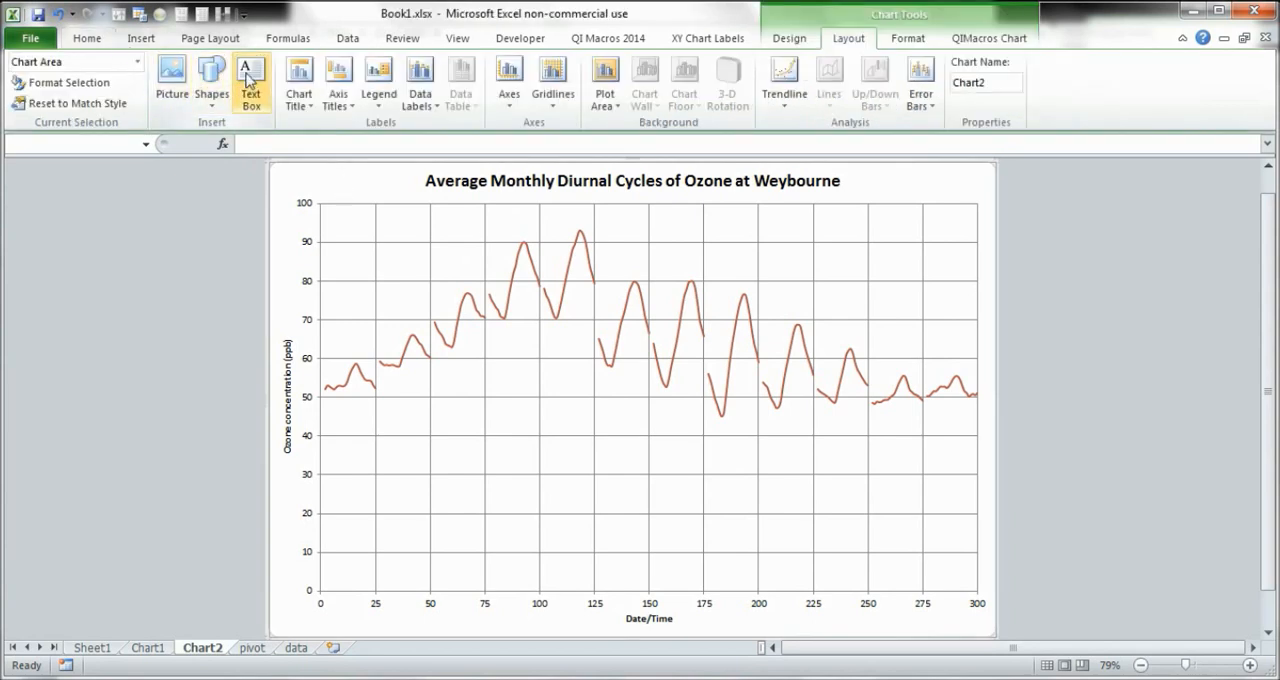
Add a bold size-28 text box reading J and place it above the first cycle.
click(250, 82)
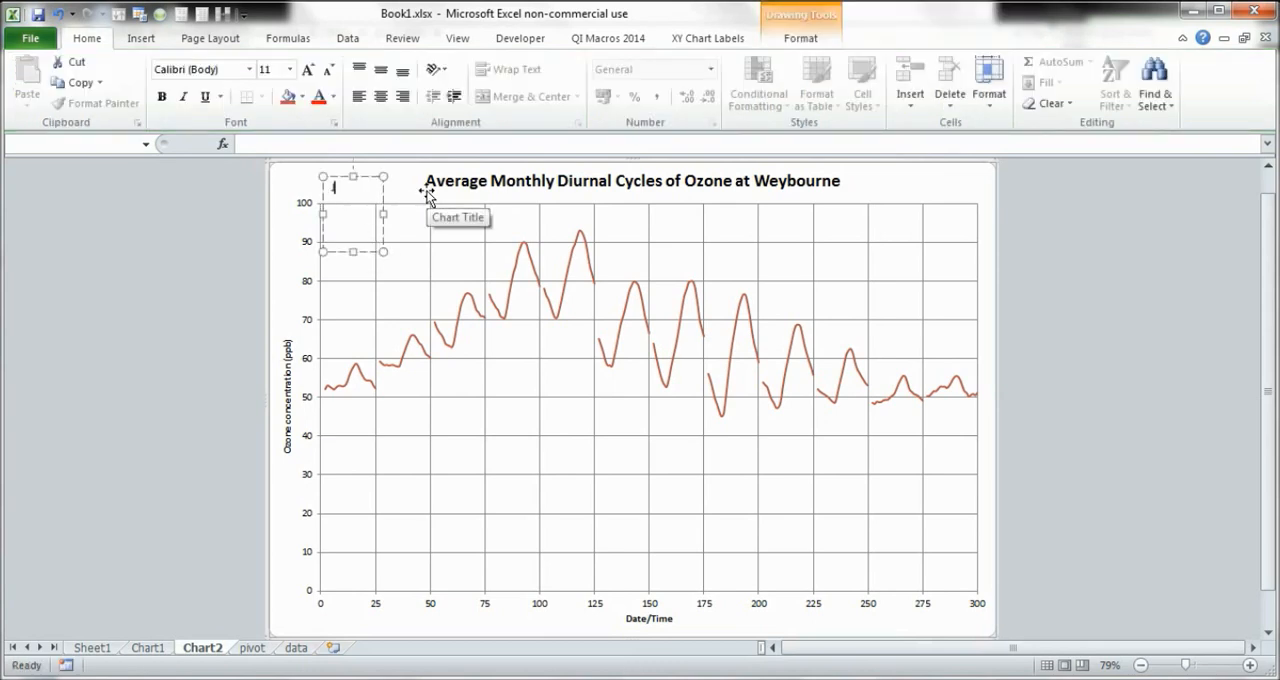
mouse_move(372, 193)
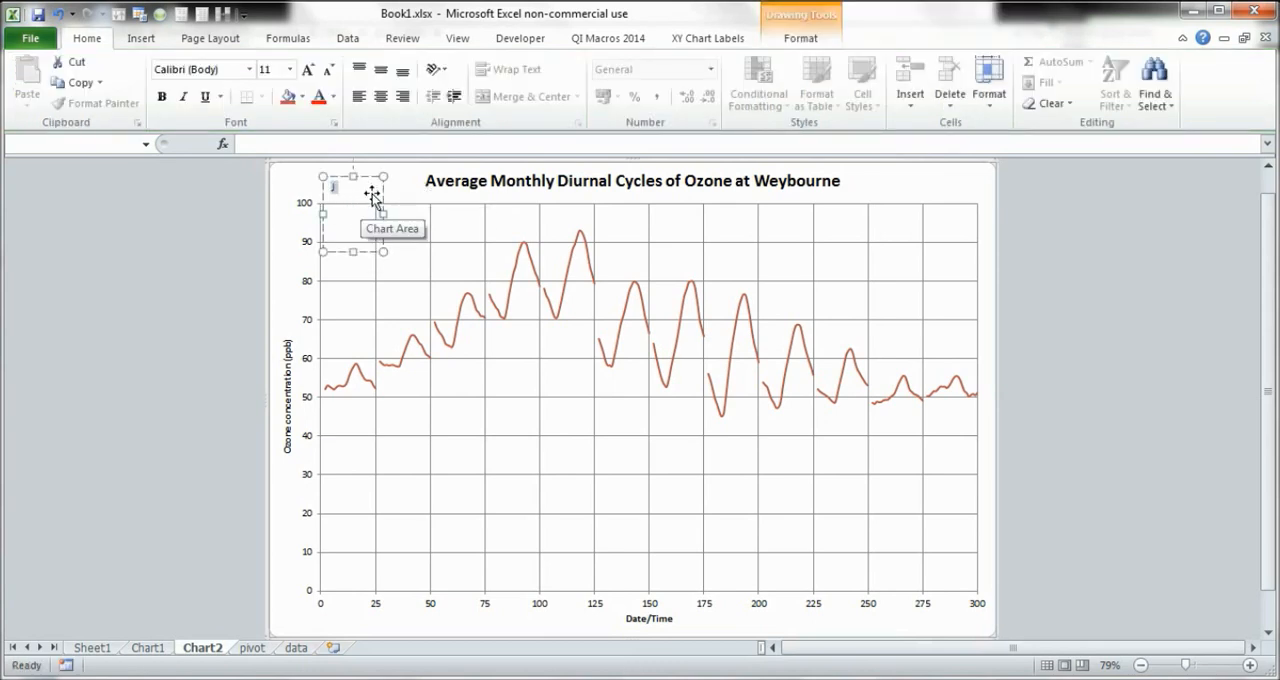
click(162, 96)
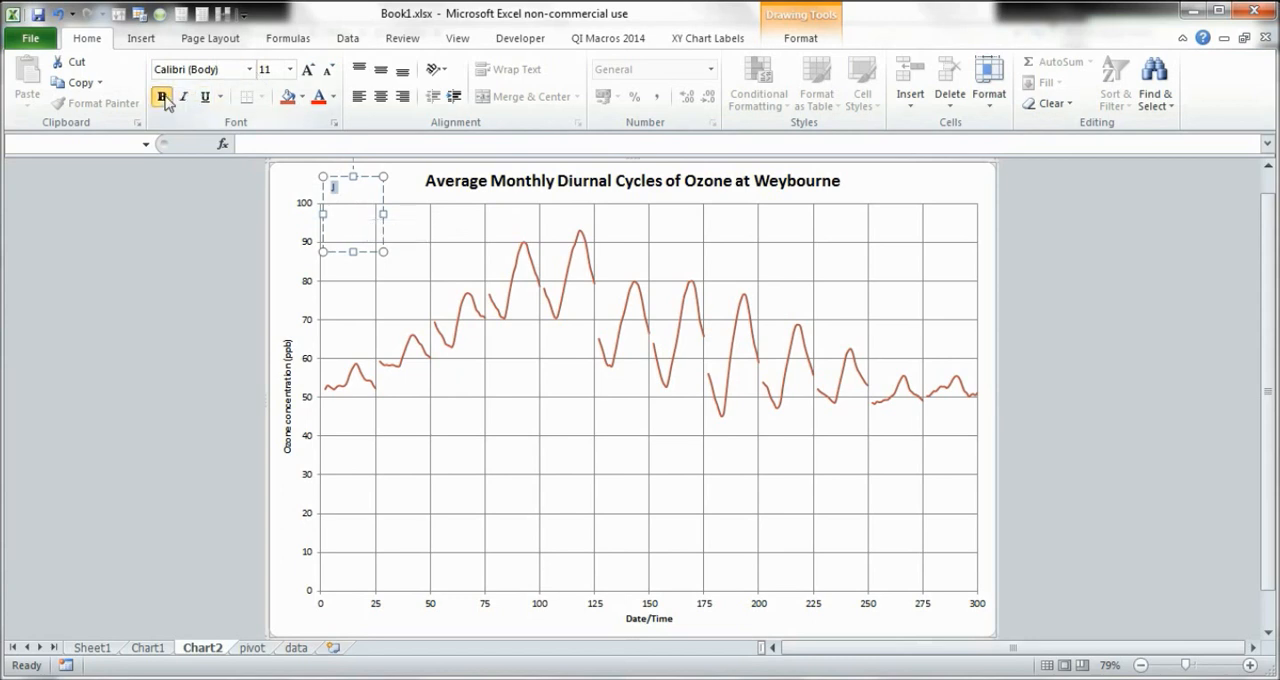
click(288, 69)
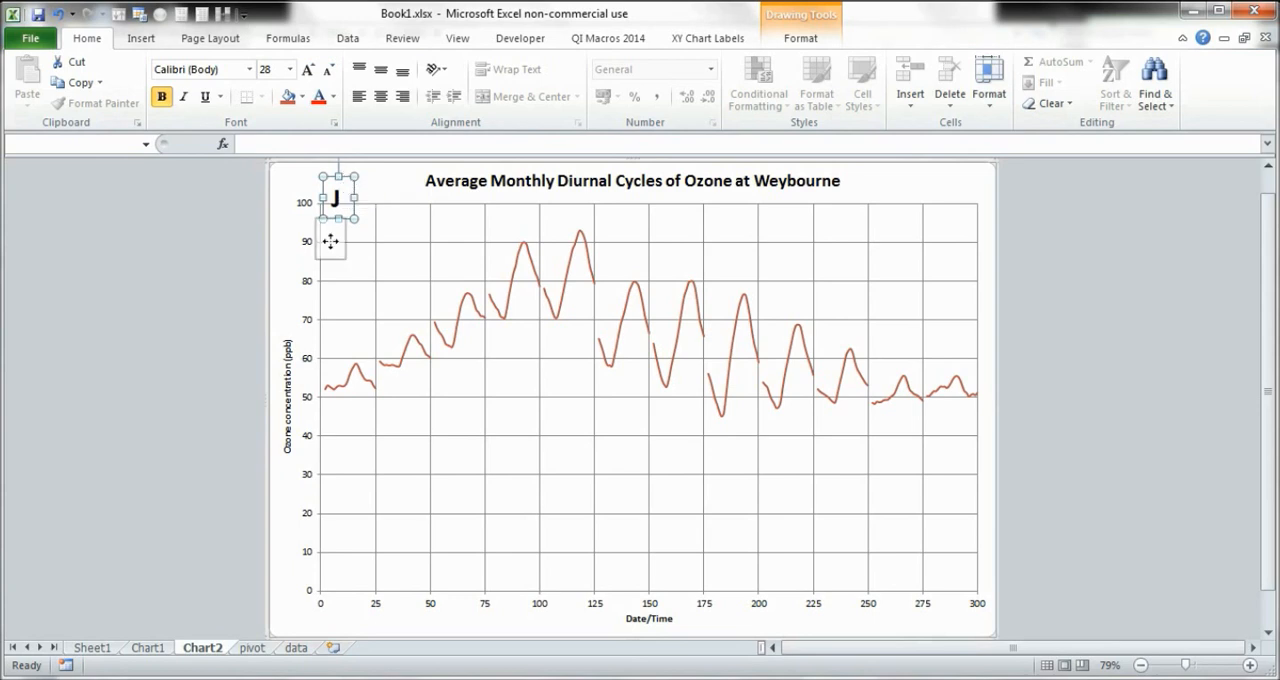
drag(335, 200, 348, 335)
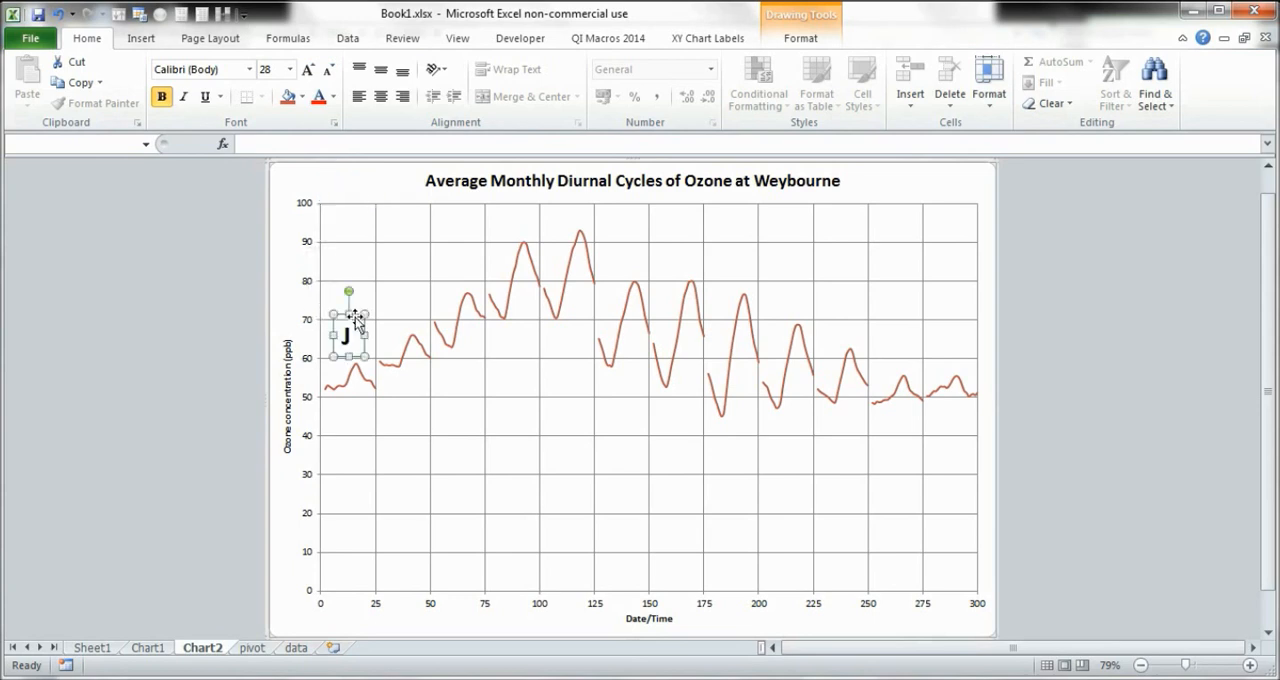
mouse_move(360, 318)
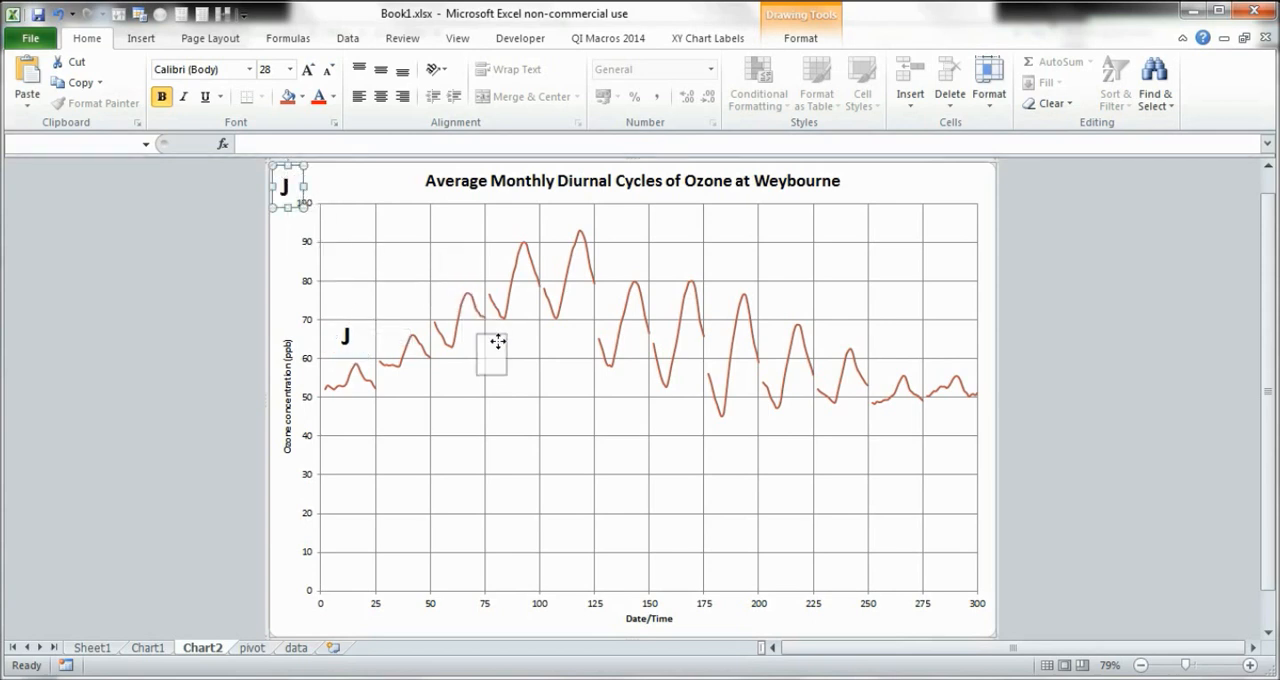
Drag a pasted J copy rightward to sit above the cycle near 140.
drag(491, 356, 511, 246)
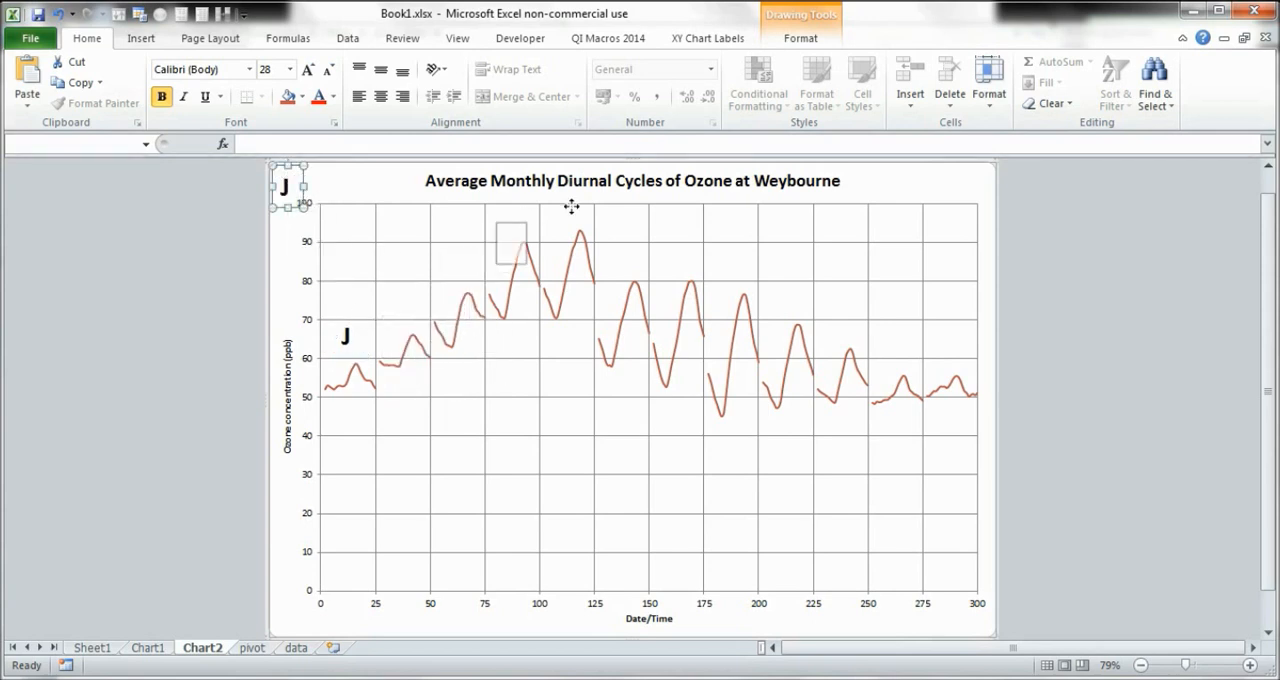
drag(510, 245, 625, 250)
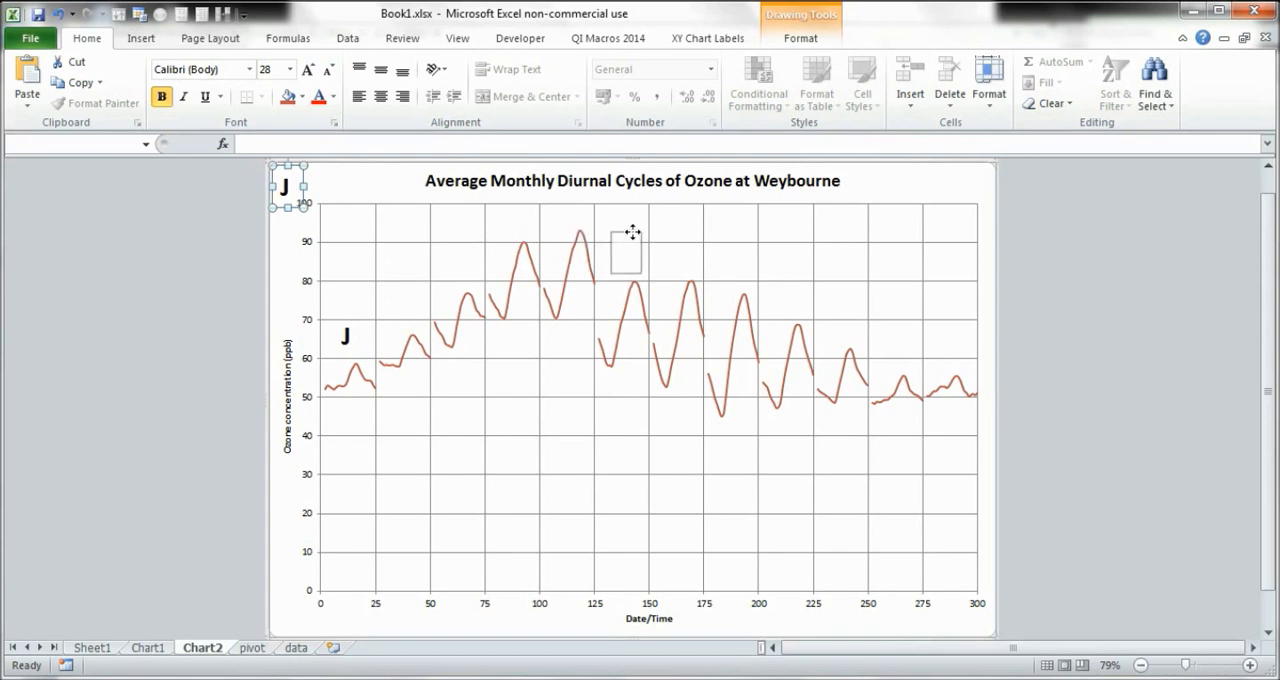
drag(289, 187, 620, 250)
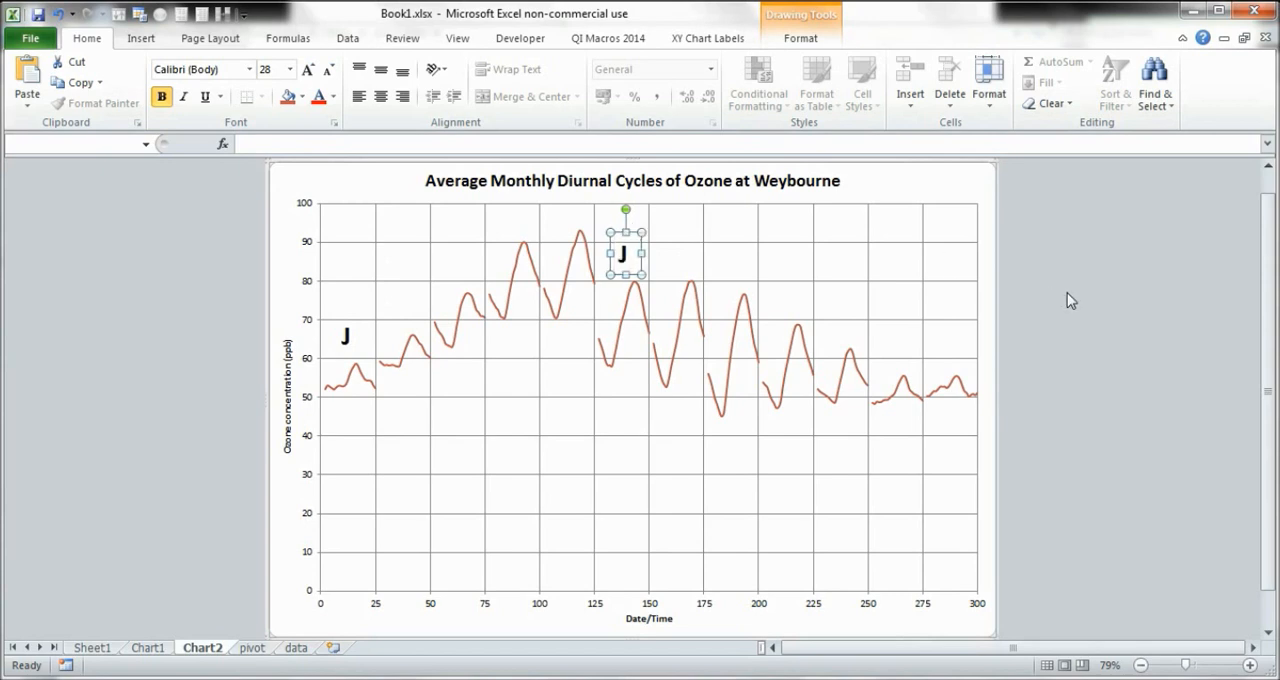
click(345, 335)
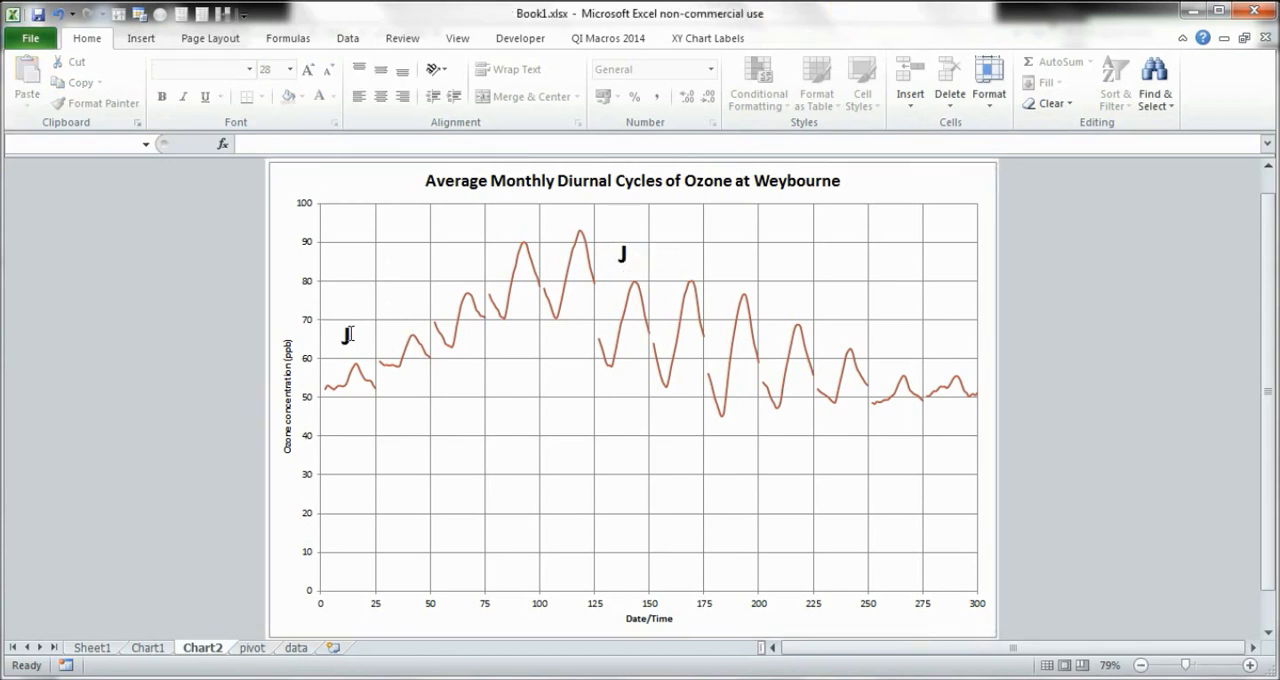
Copy the first J label again and position another J above the cycle near 160.
click(344, 335)
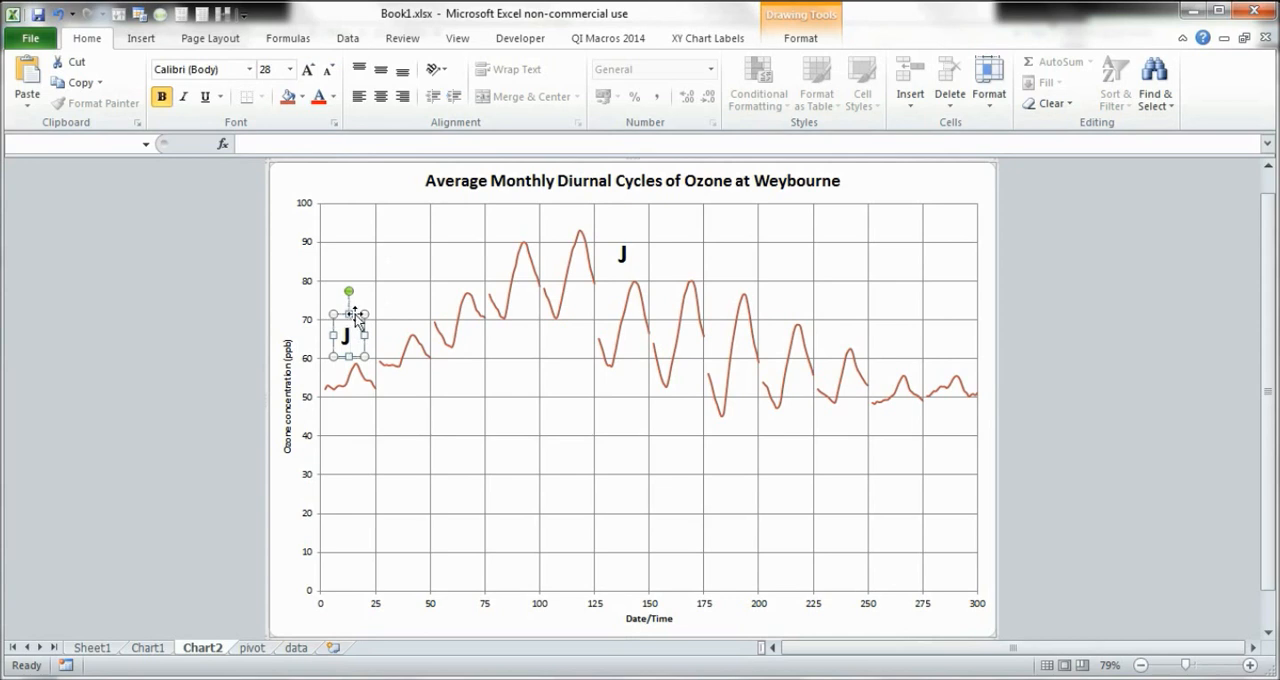
drag(348, 330, 290, 188)
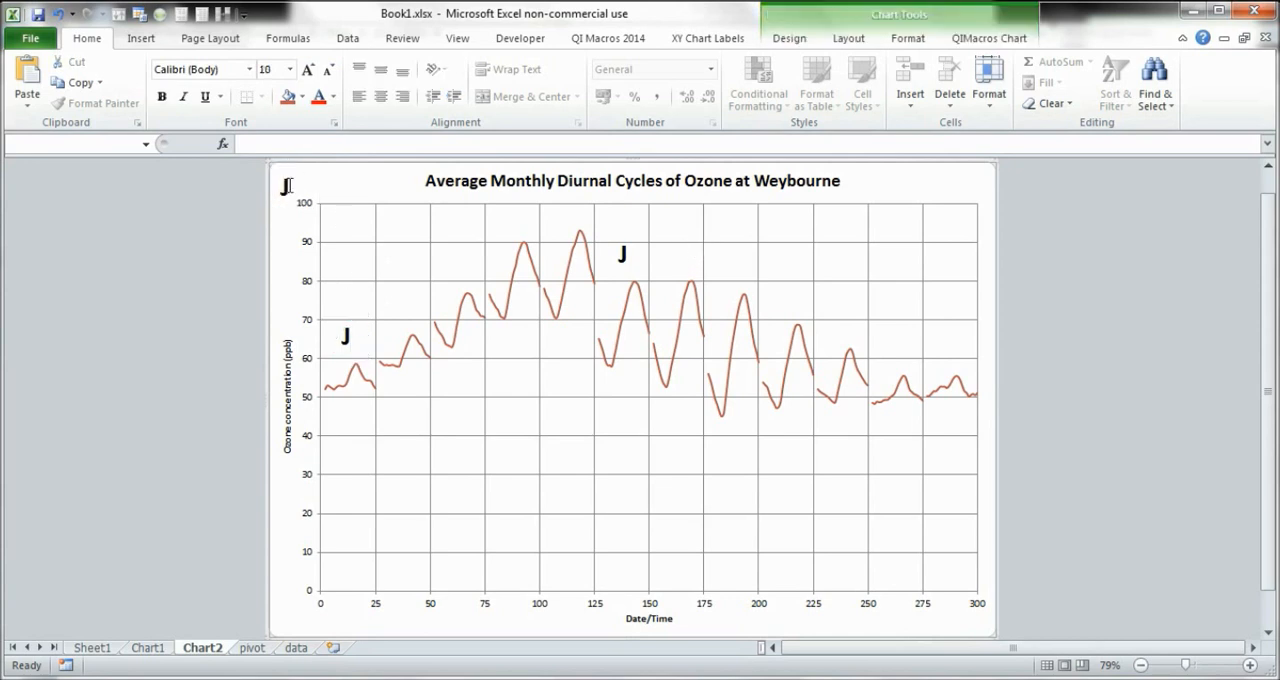
click(287, 187)
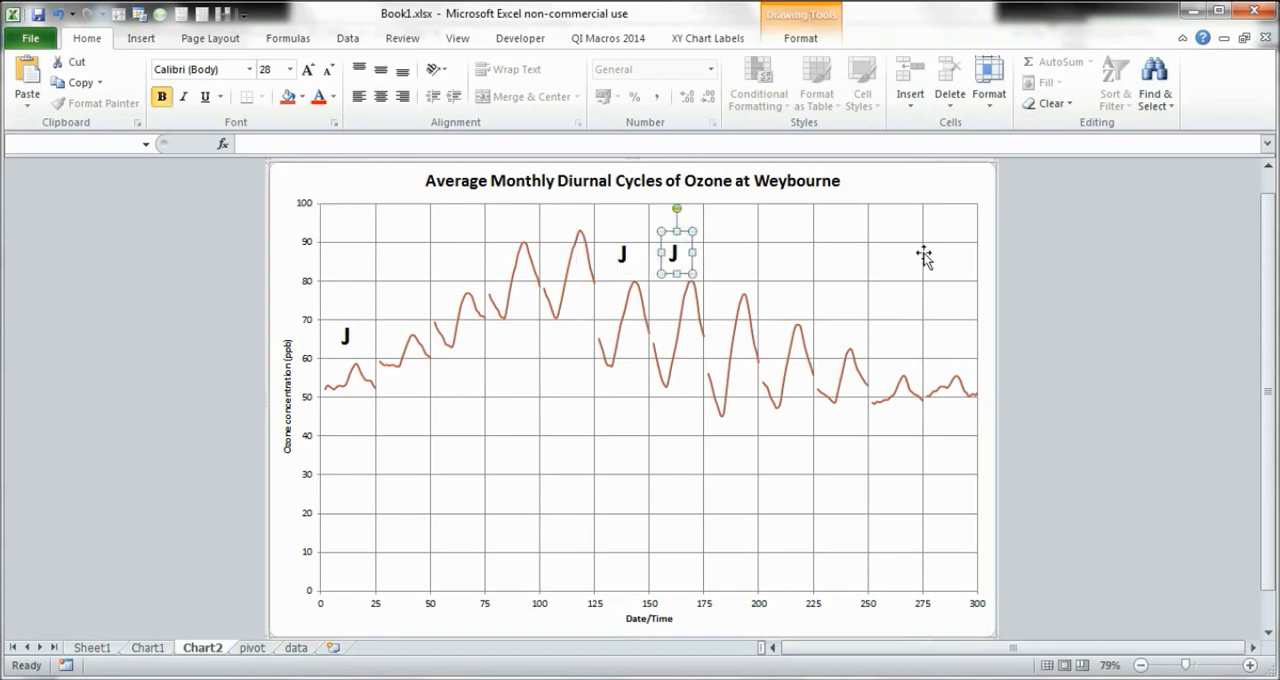
click(348, 318)
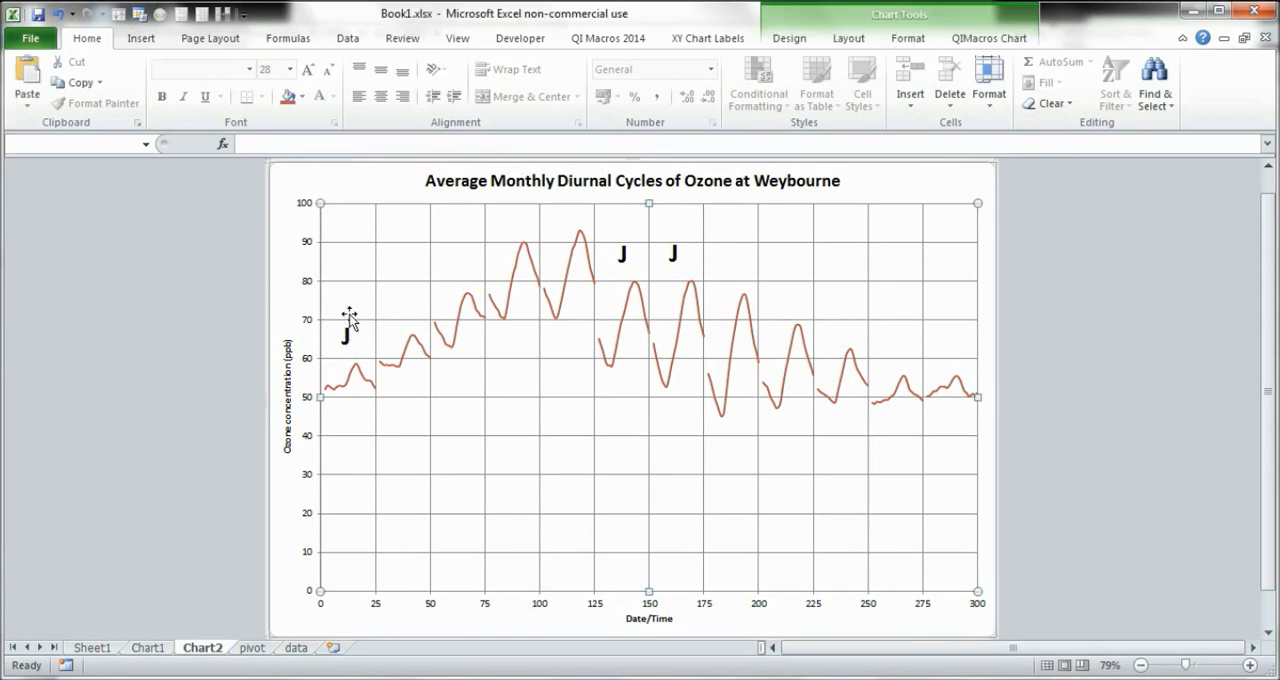
click(345, 335)
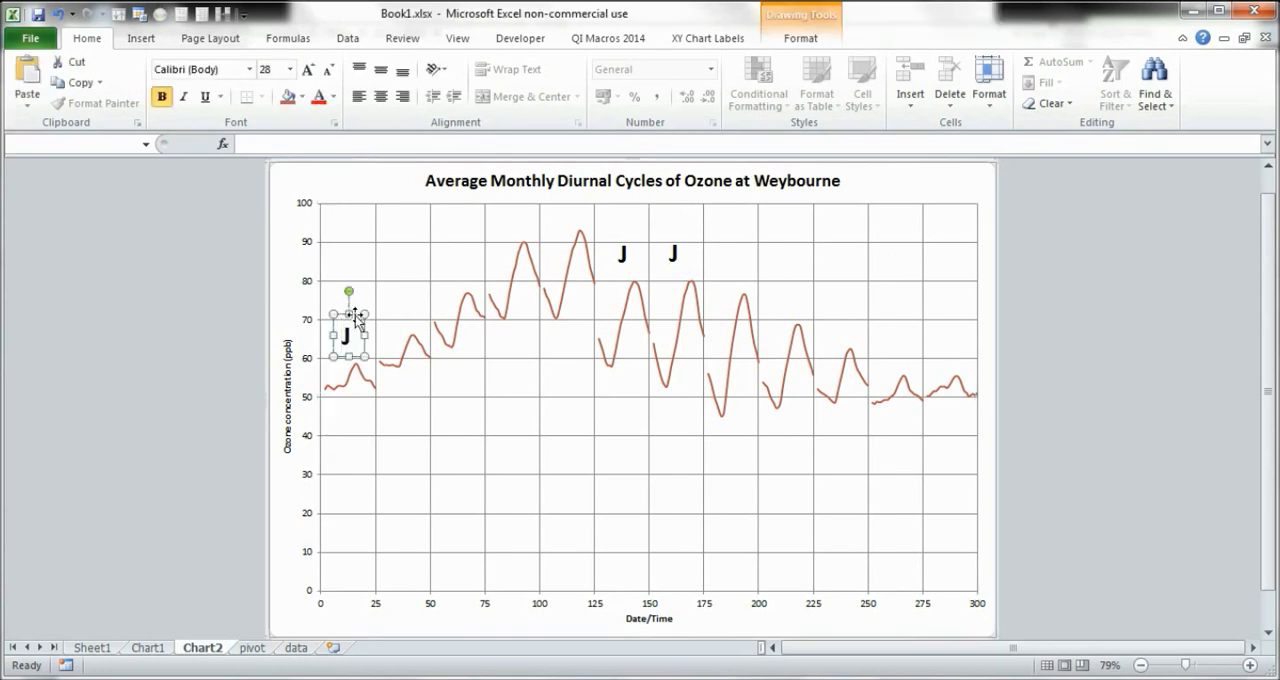
drag(348, 335, 288, 185)
text(F)
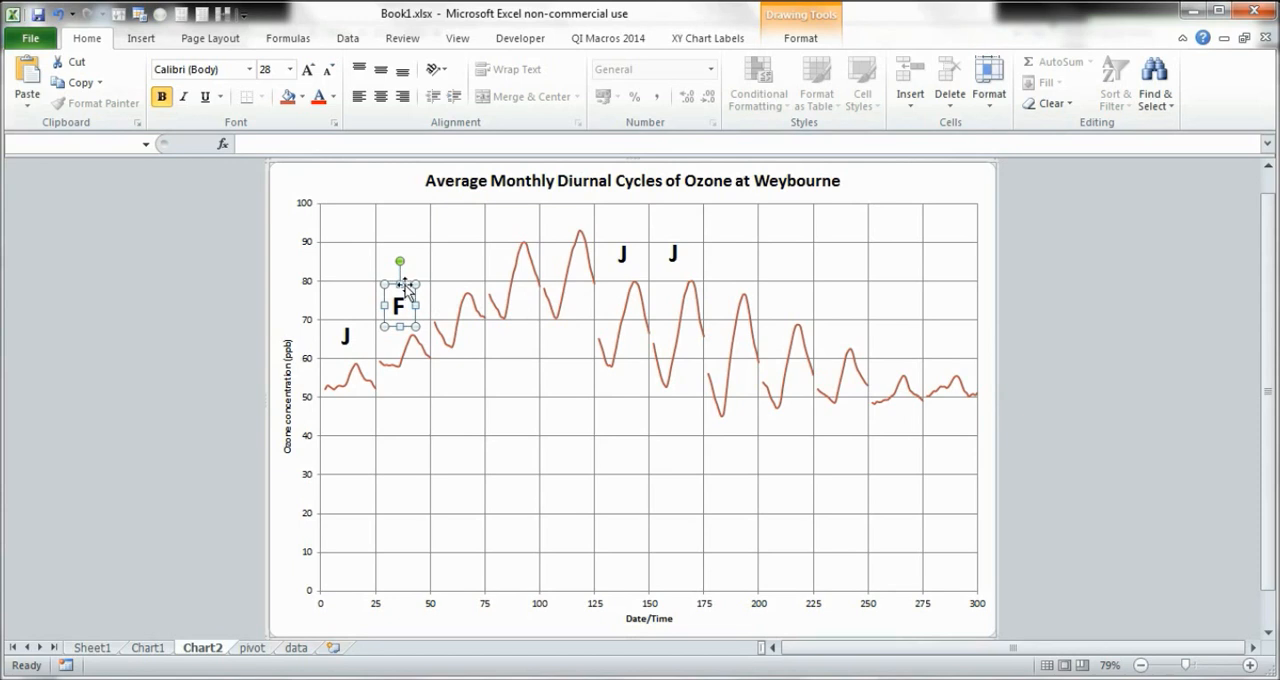
Place the F label above the second cycle and a copied letter, changed to M, above March.
drag(400, 305, 290, 185)
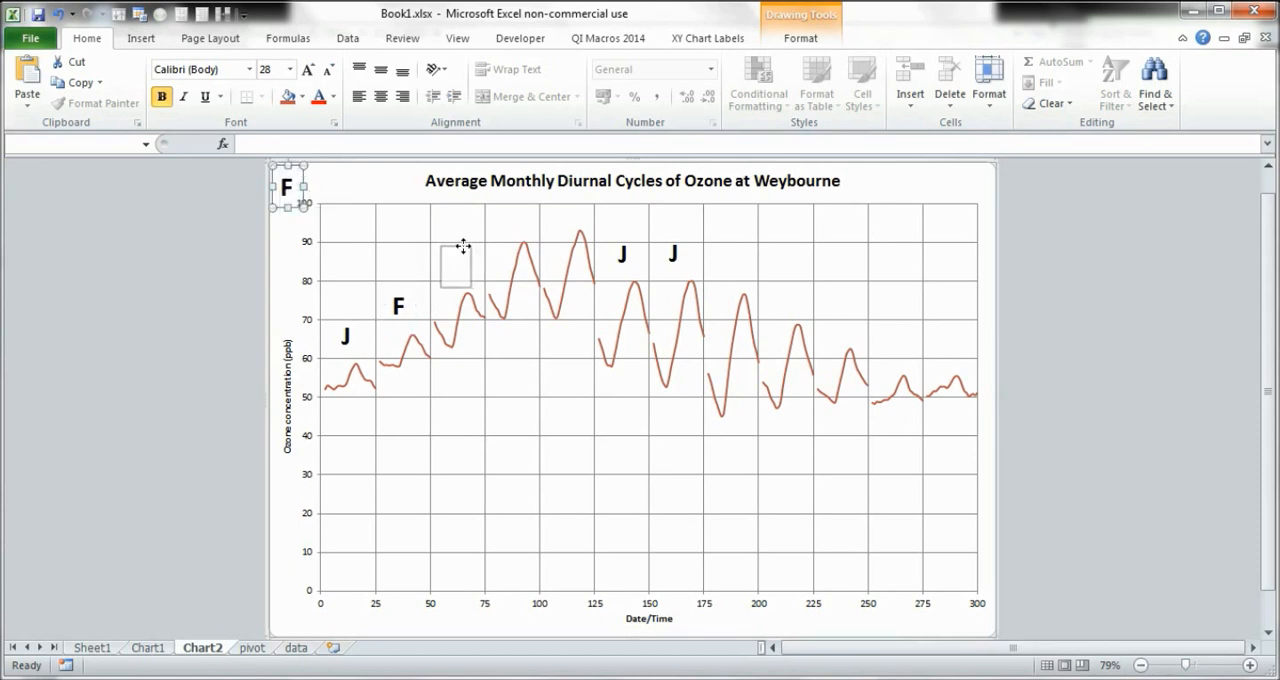
drag(288, 188, 455, 267)
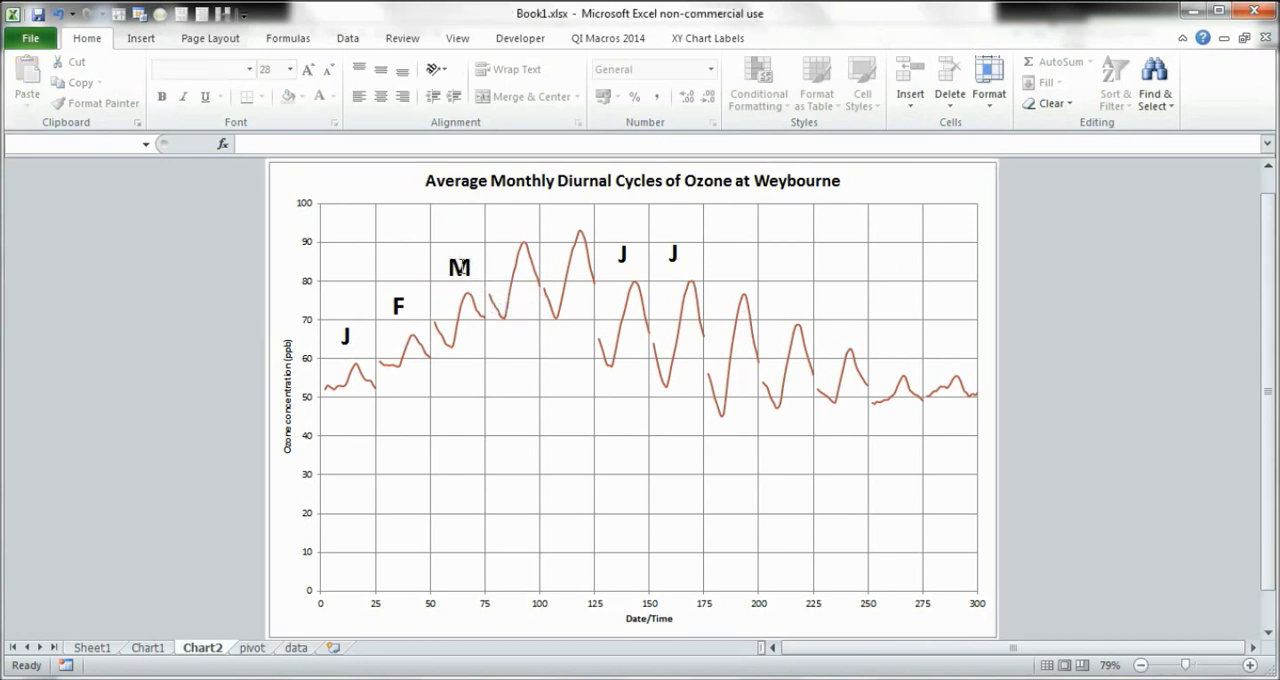
click(458, 267)
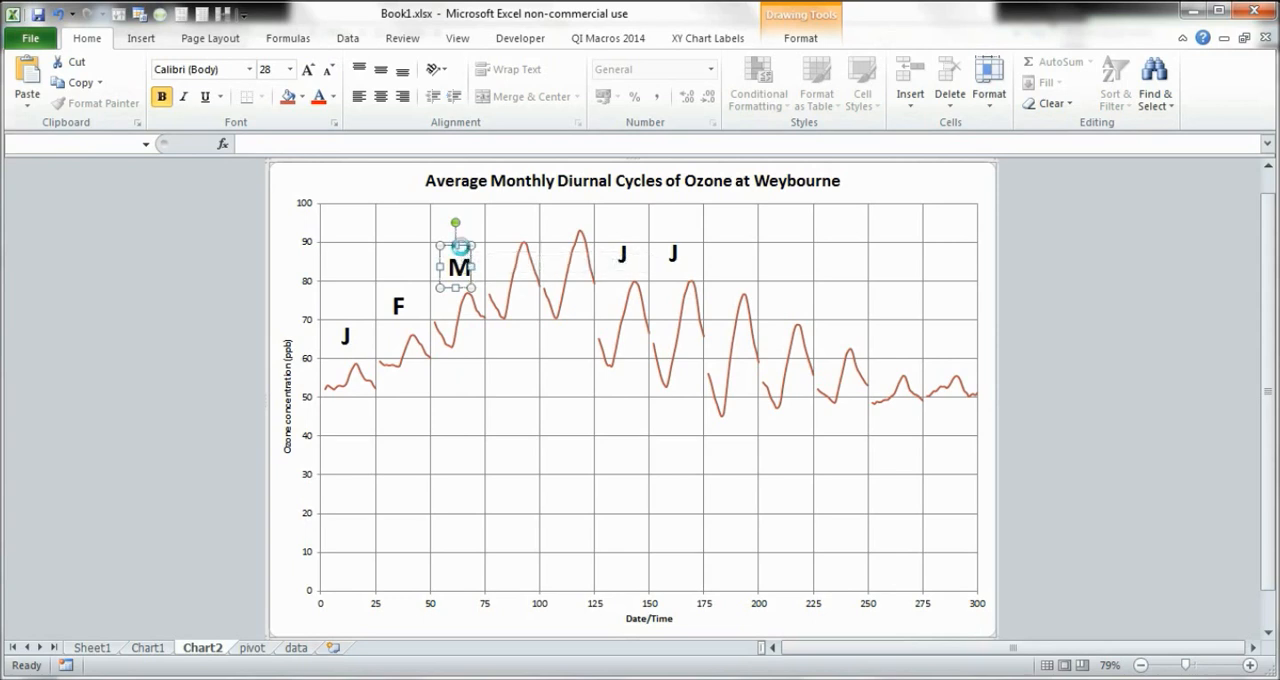
Settle the March M and place a copied M above the May cycle.
drag(456, 267, 290, 187)
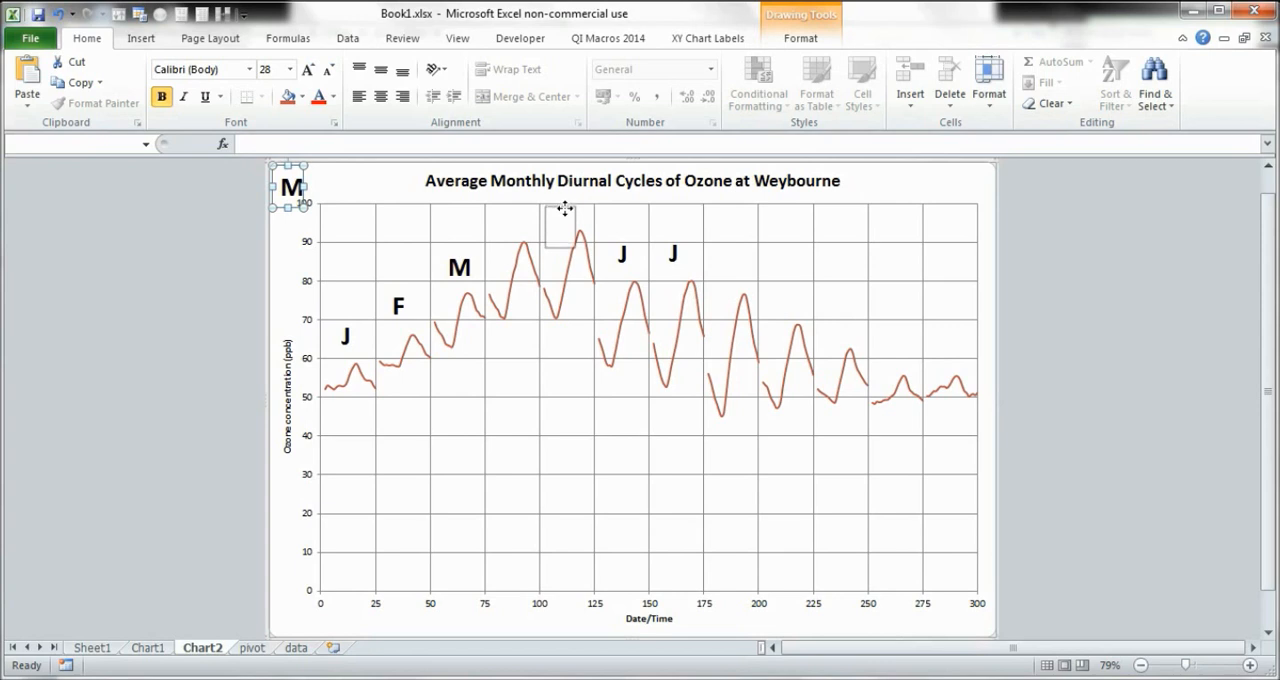
drag(290, 188, 560, 223)
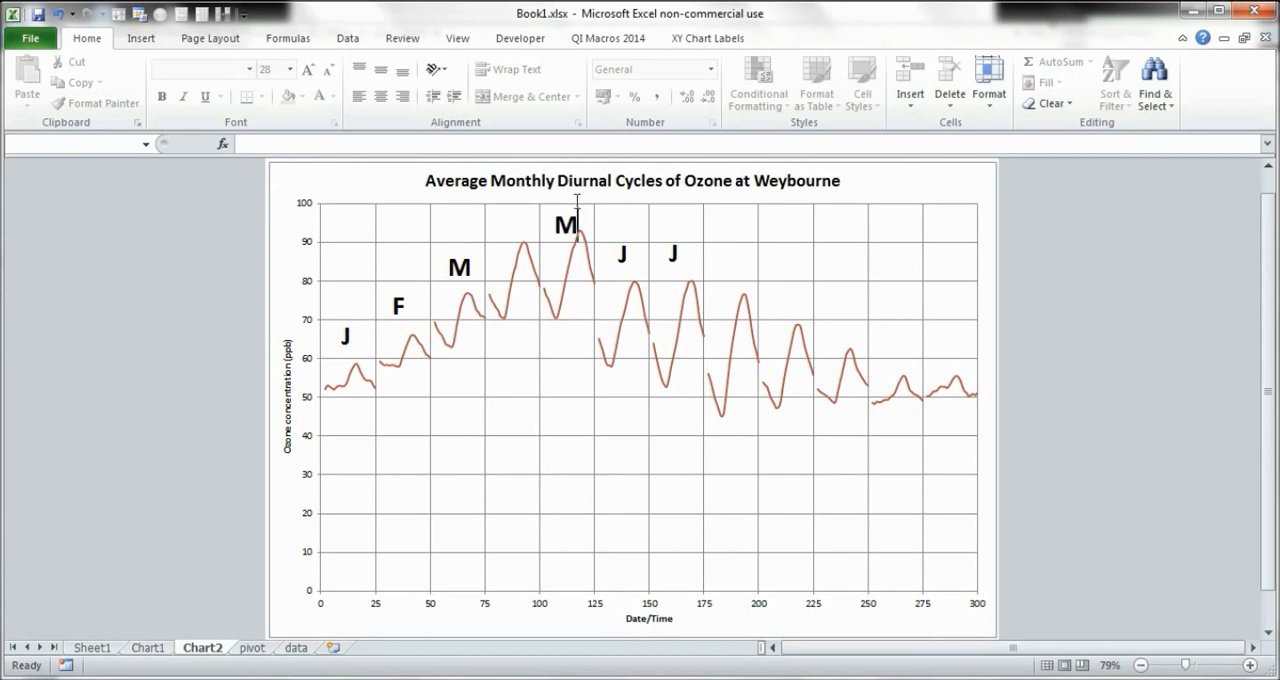
click(565, 223)
text(A)
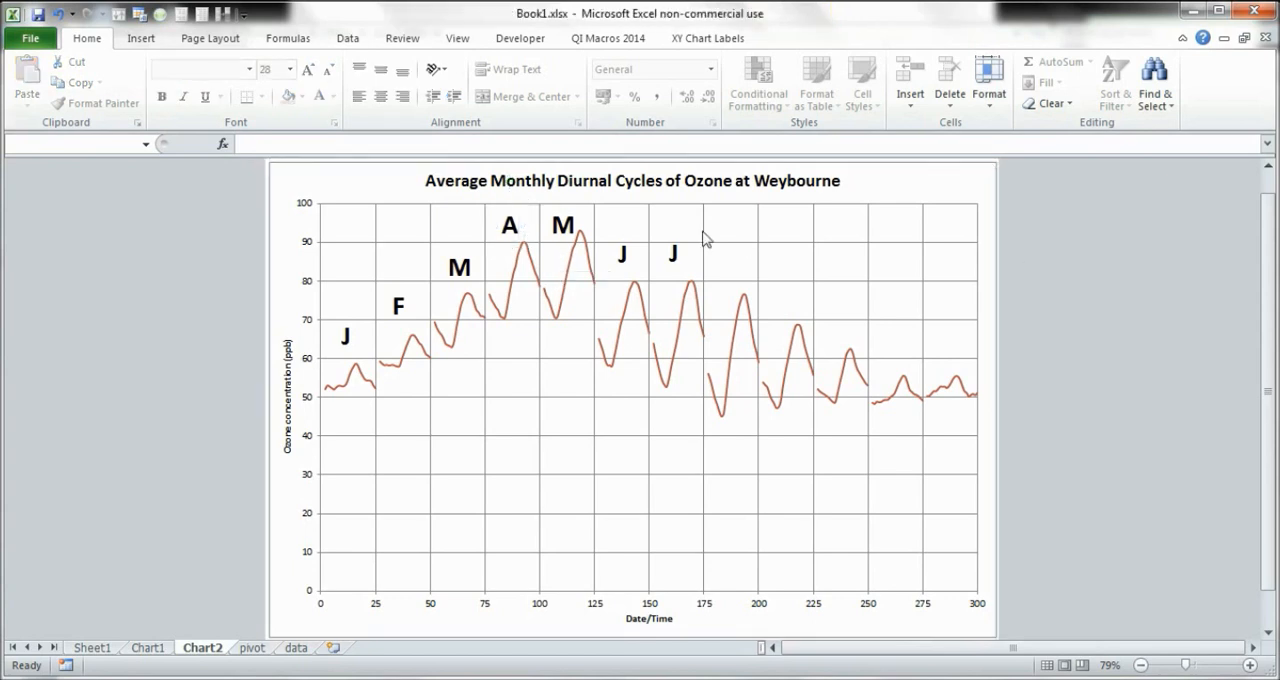
Copy the April A, place an A above the August cycle and start editing the next copied letter.
click(509, 224)
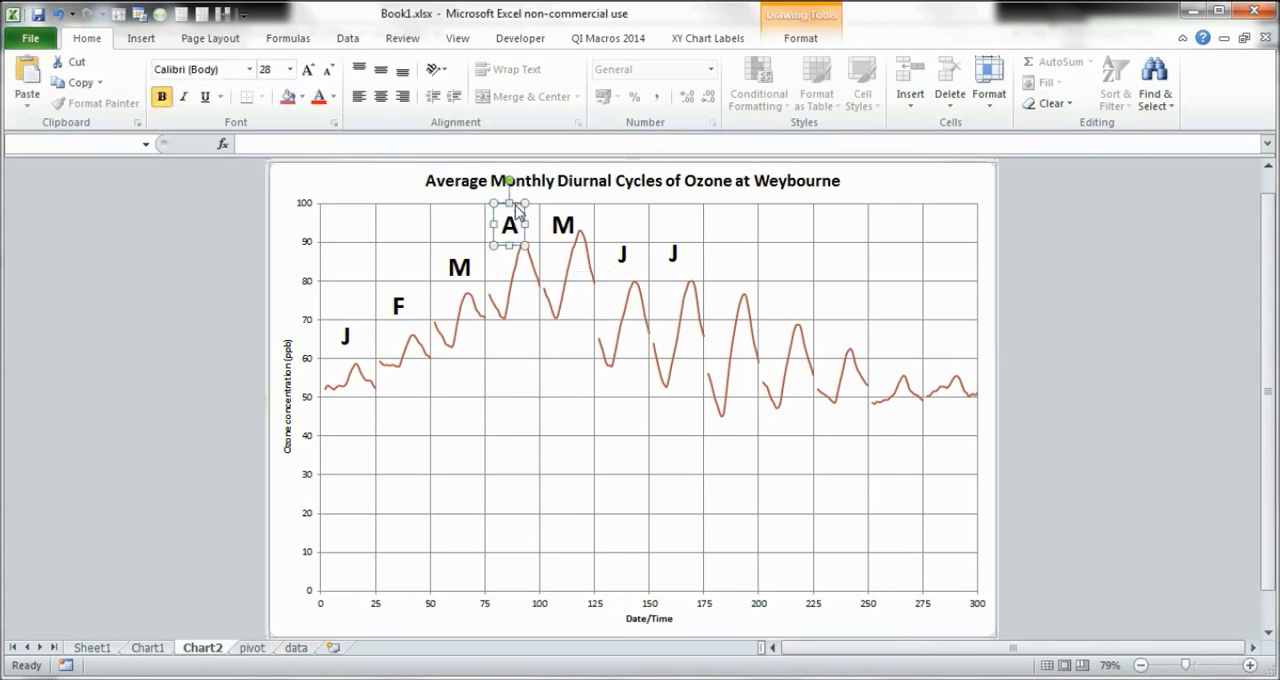
drag(510, 223, 288, 188)
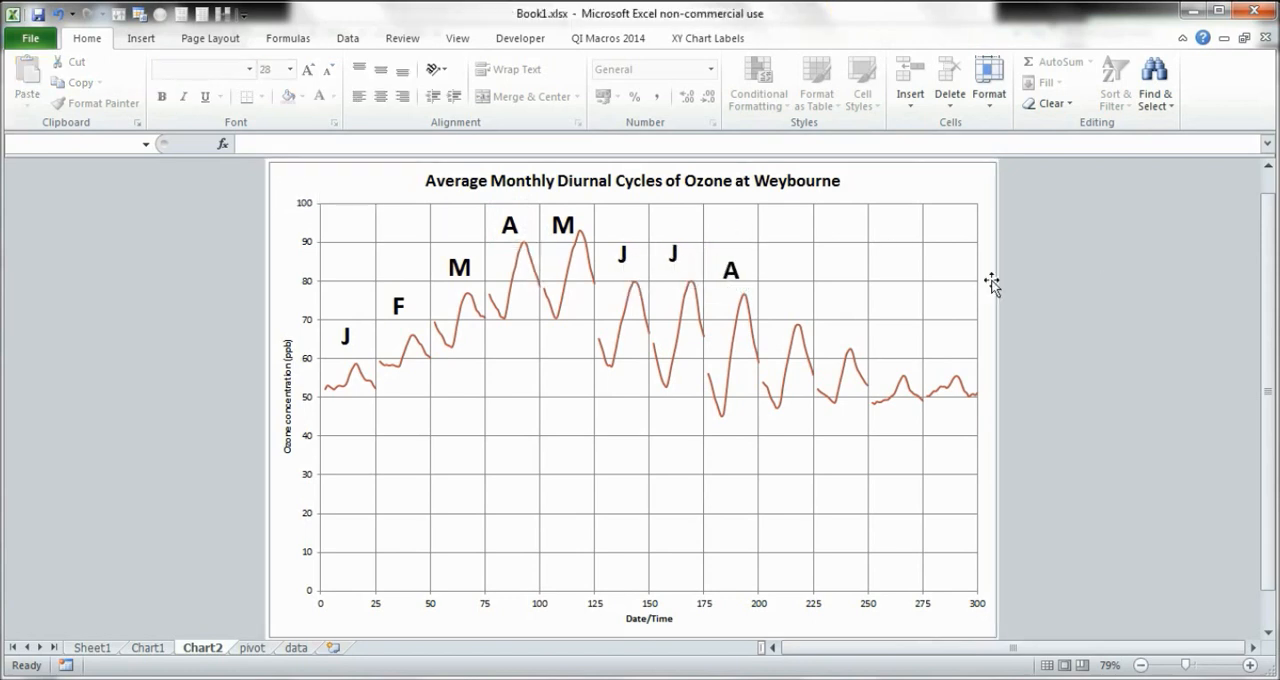
click(730, 270)
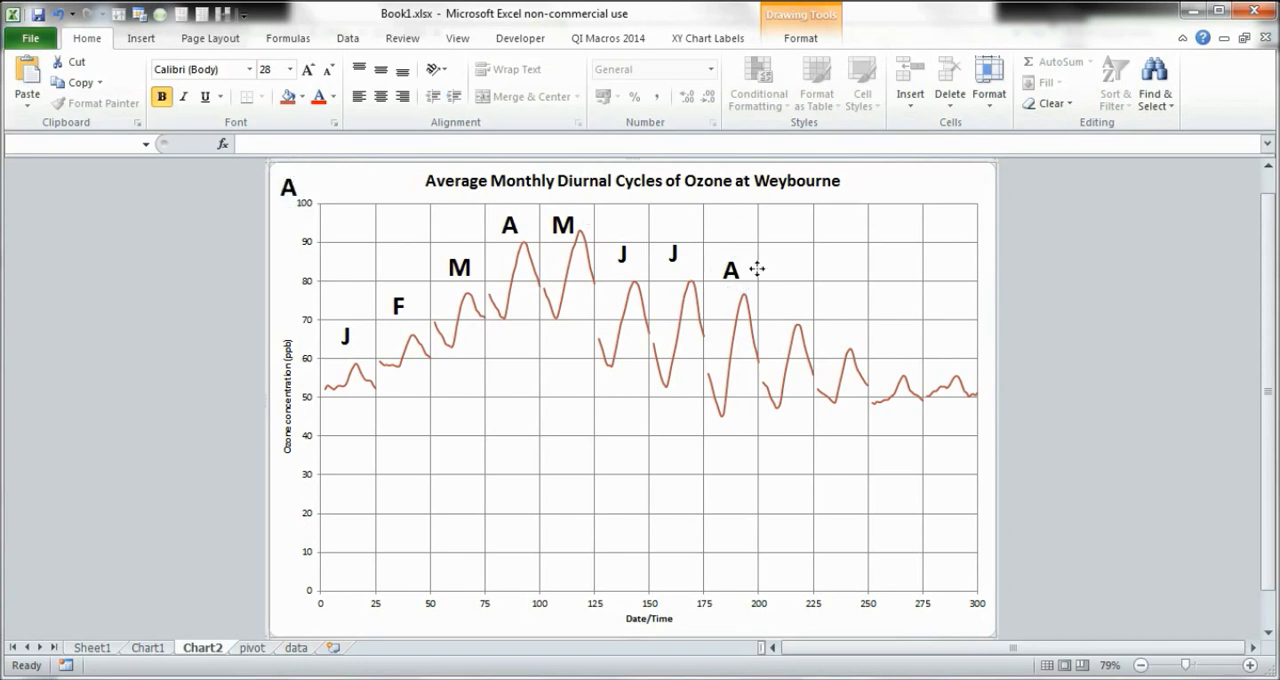
click(289, 188)
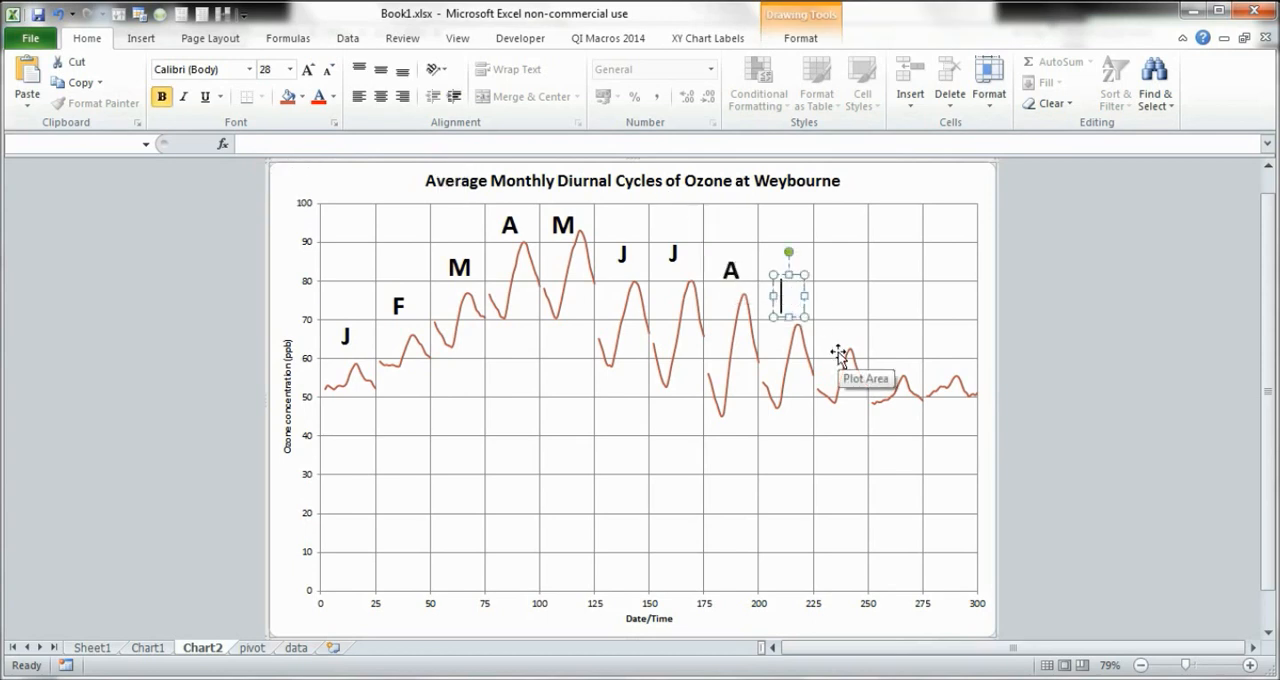
Label the September cycle with a bold S positioned above it.
text(S)
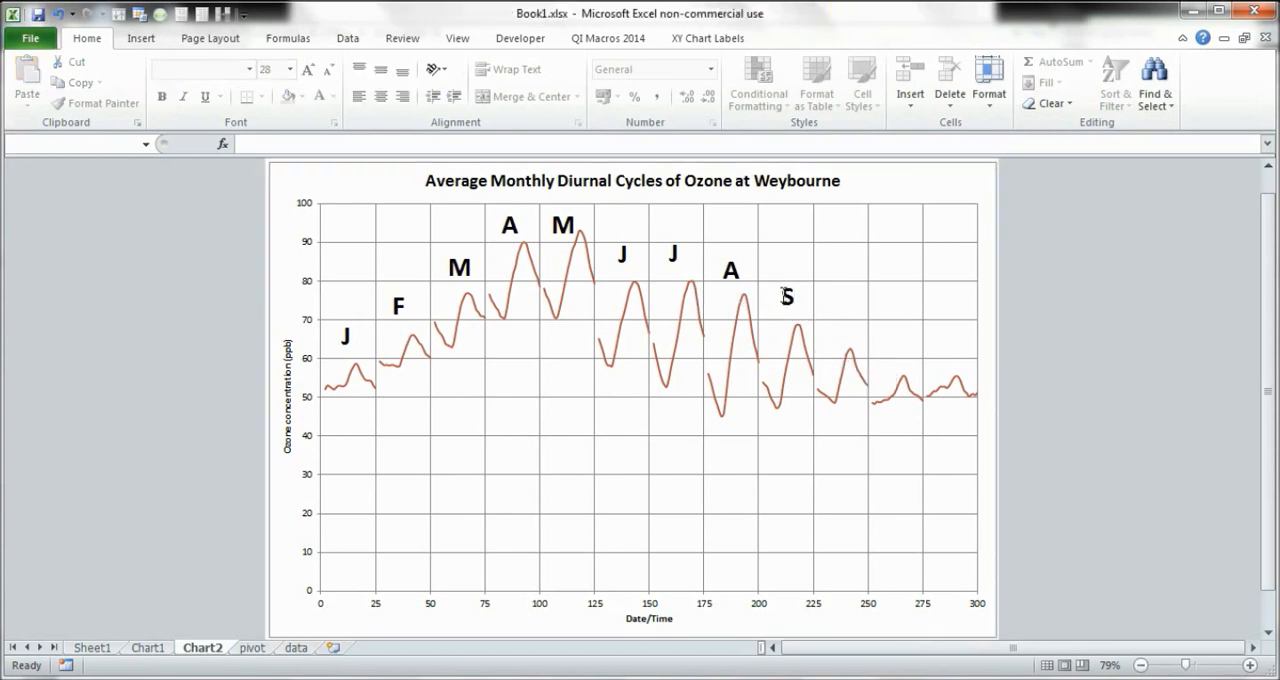
click(788, 296)
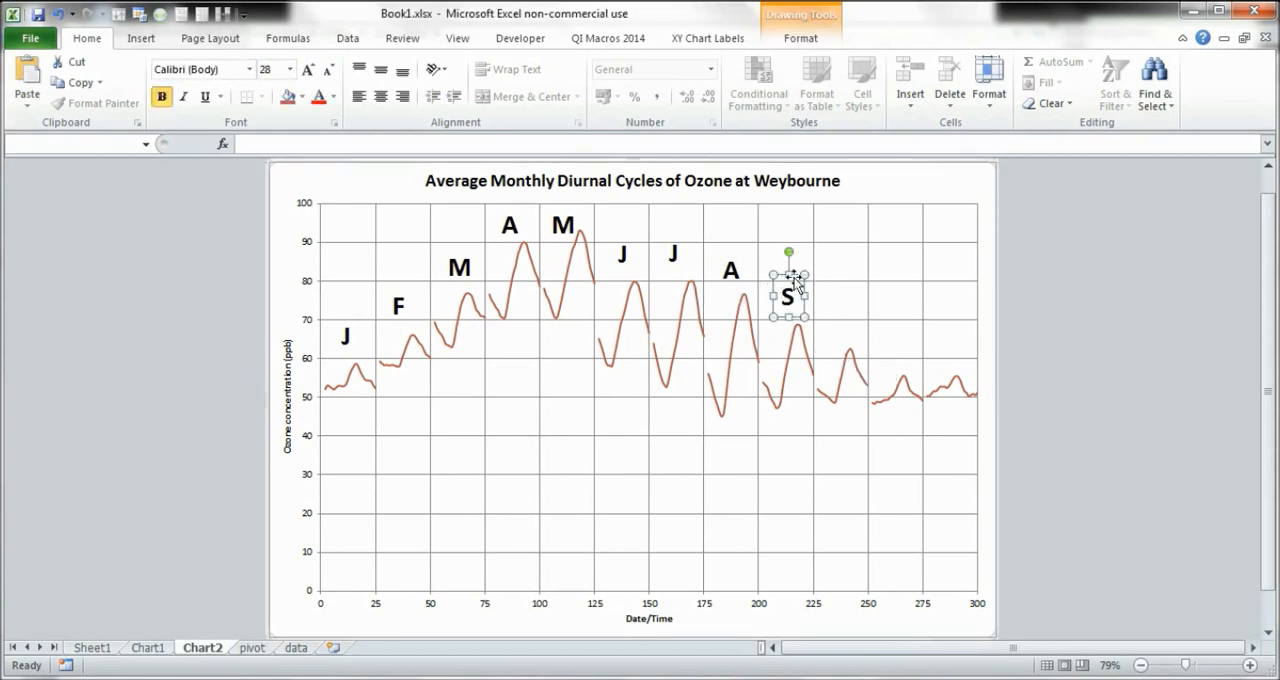
drag(788, 290, 288, 188)
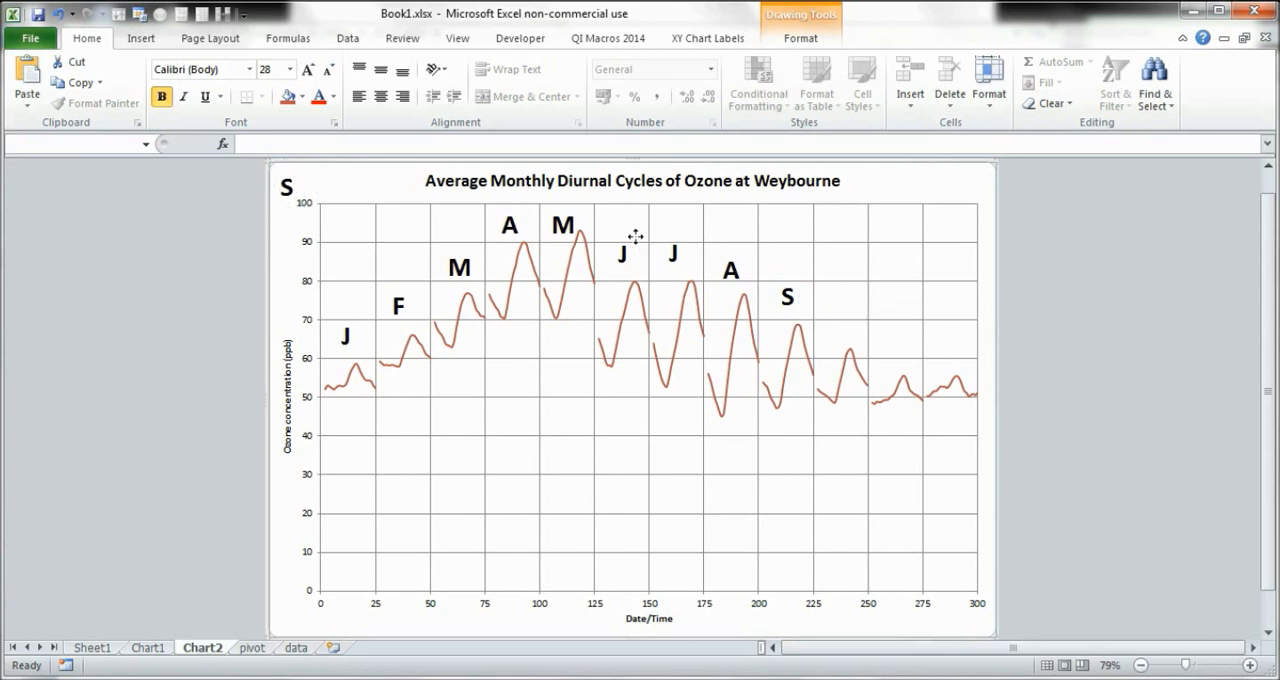
Copy the label above the October cycle, change it to O, and stage a copy for November.
click(288, 187)
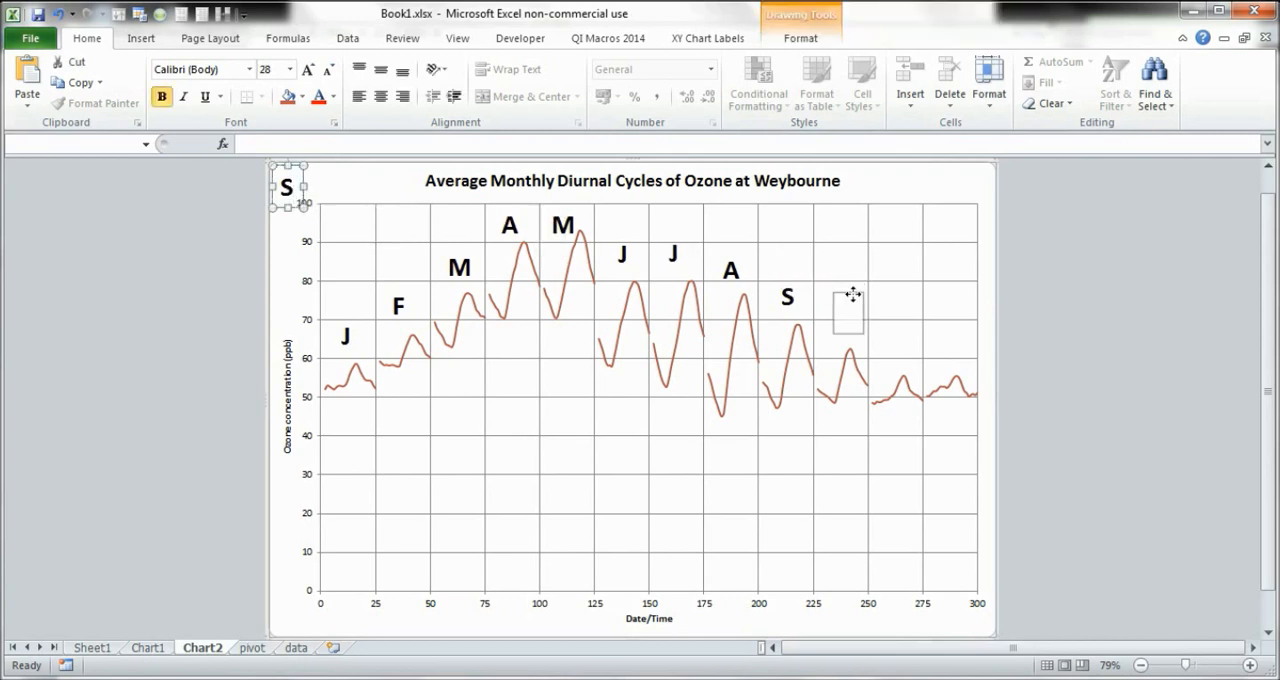
drag(287, 187, 841, 317)
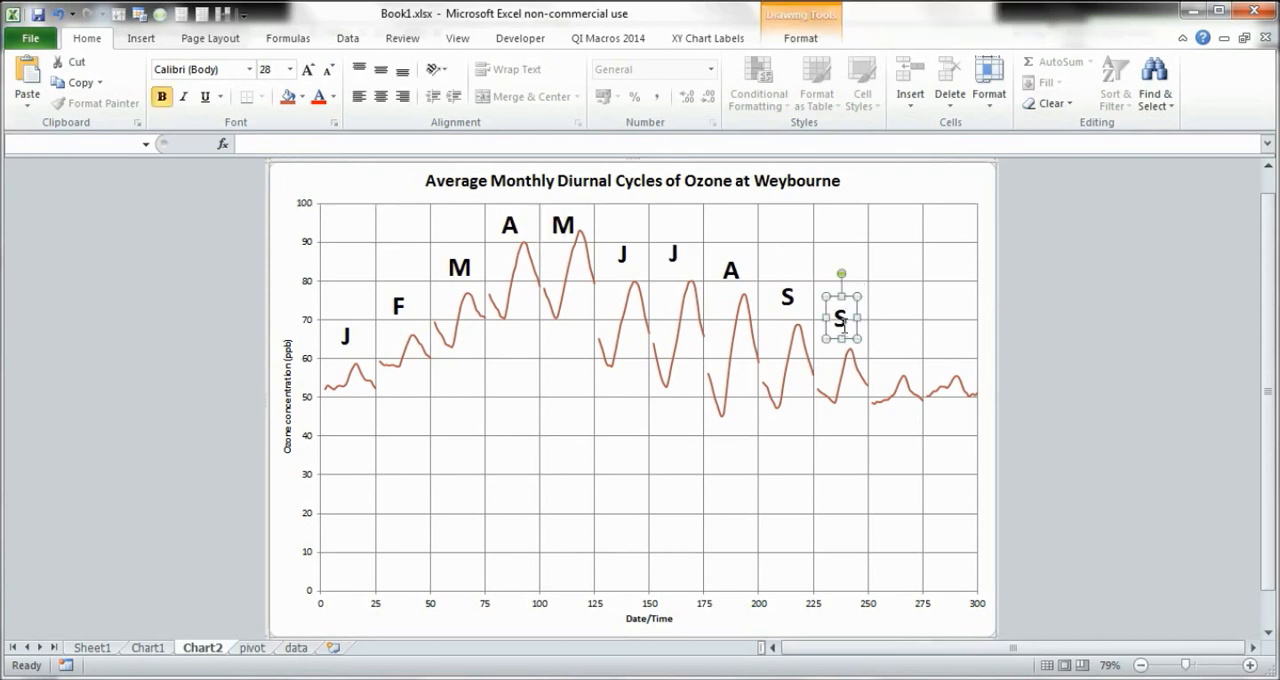
text(O)
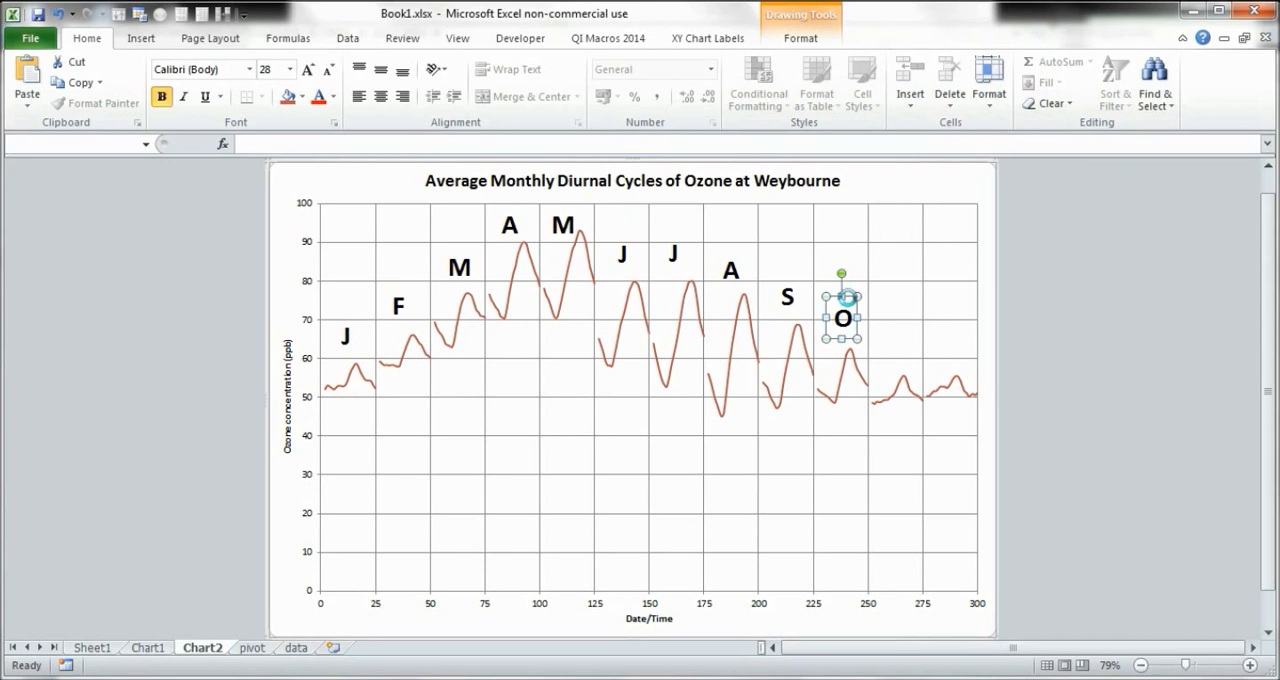
drag(843, 318, 290, 188)
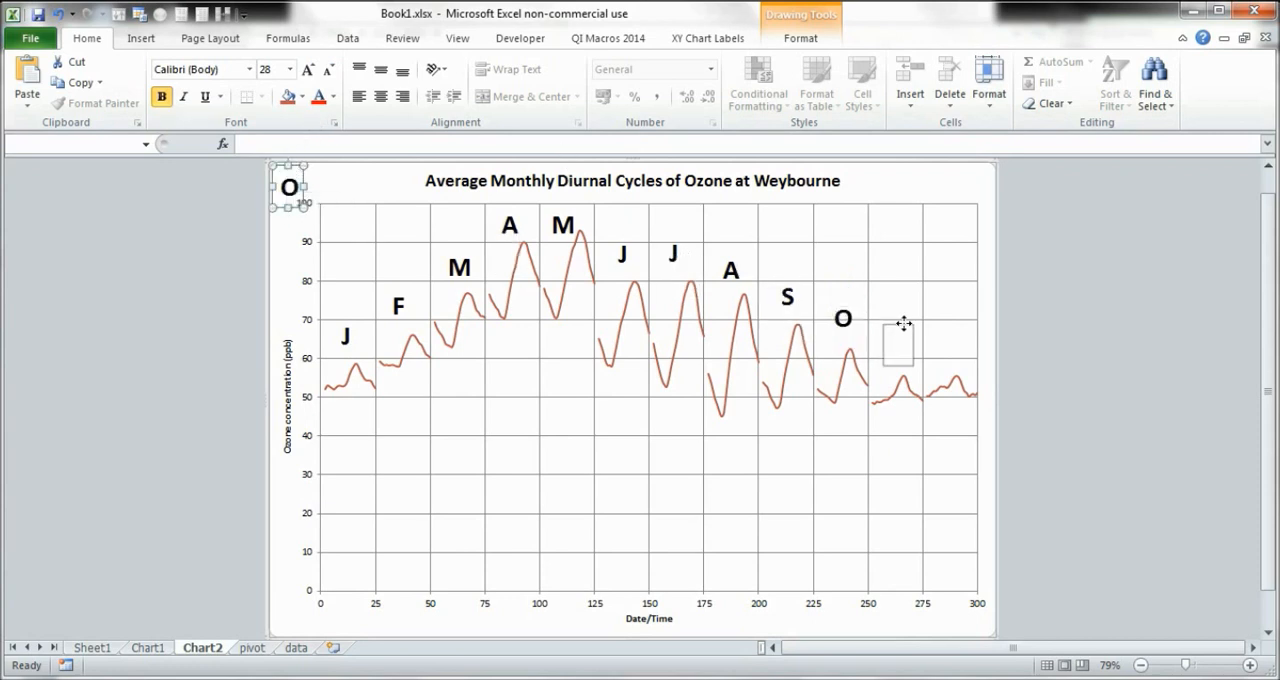
Change the copied letter to N and position it above the November cycle.
click(897, 347)
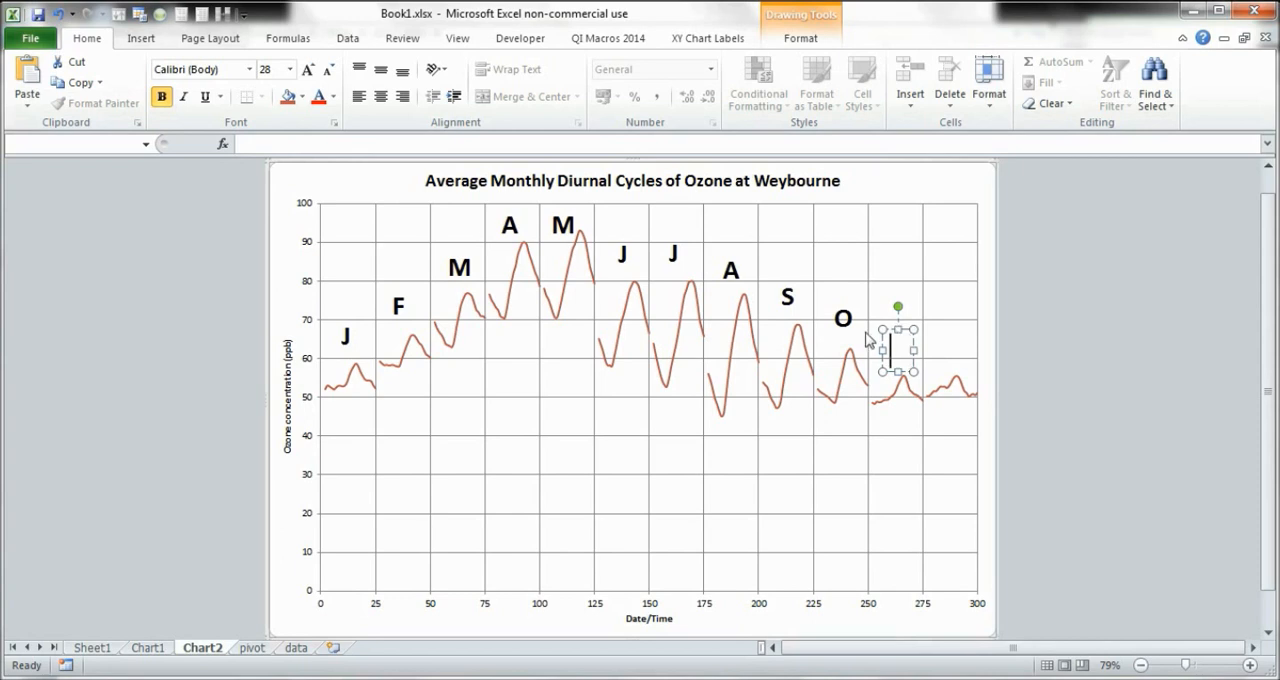
text(N)
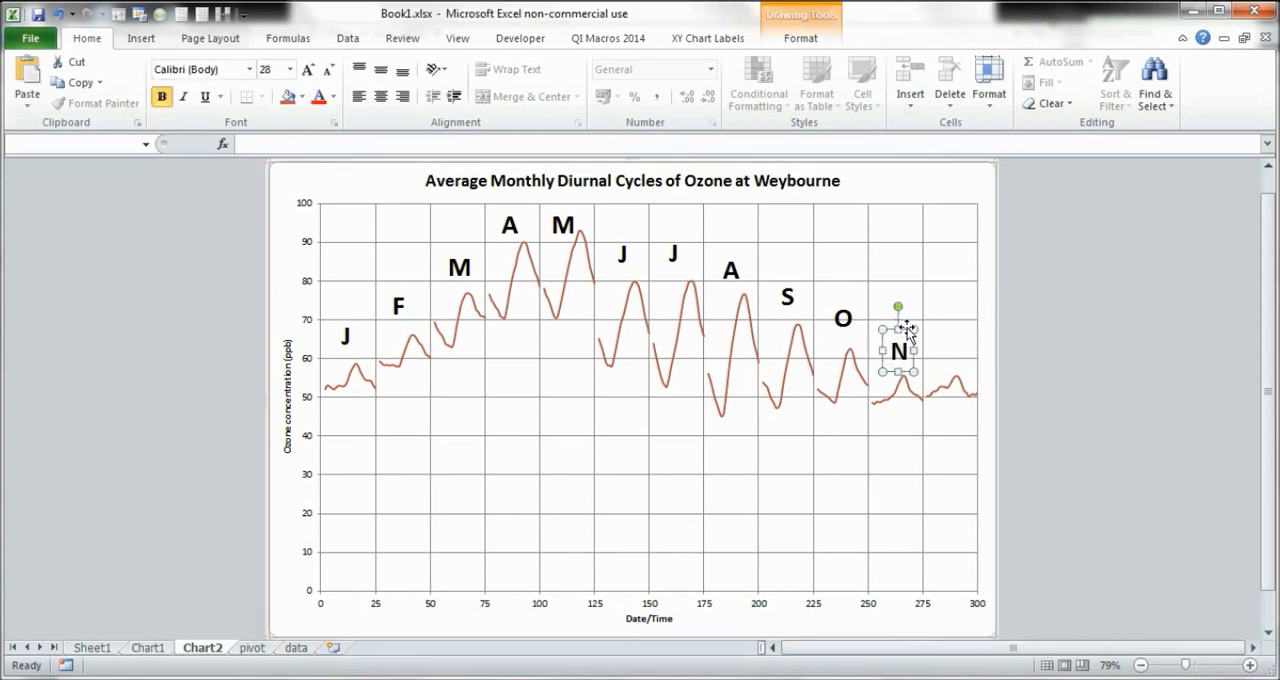
drag(897, 350, 288, 187)
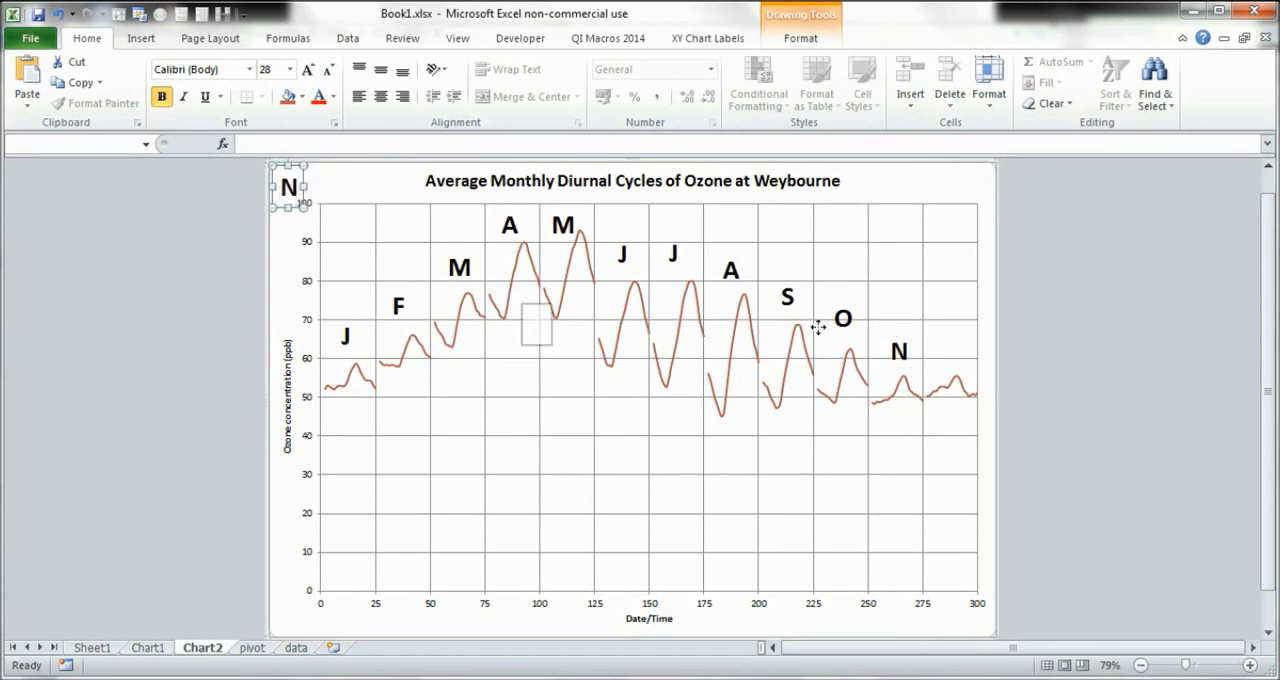
Place the final copy above the December cycle as D and finish editing.
drag(290, 185, 948, 343)
text(D)
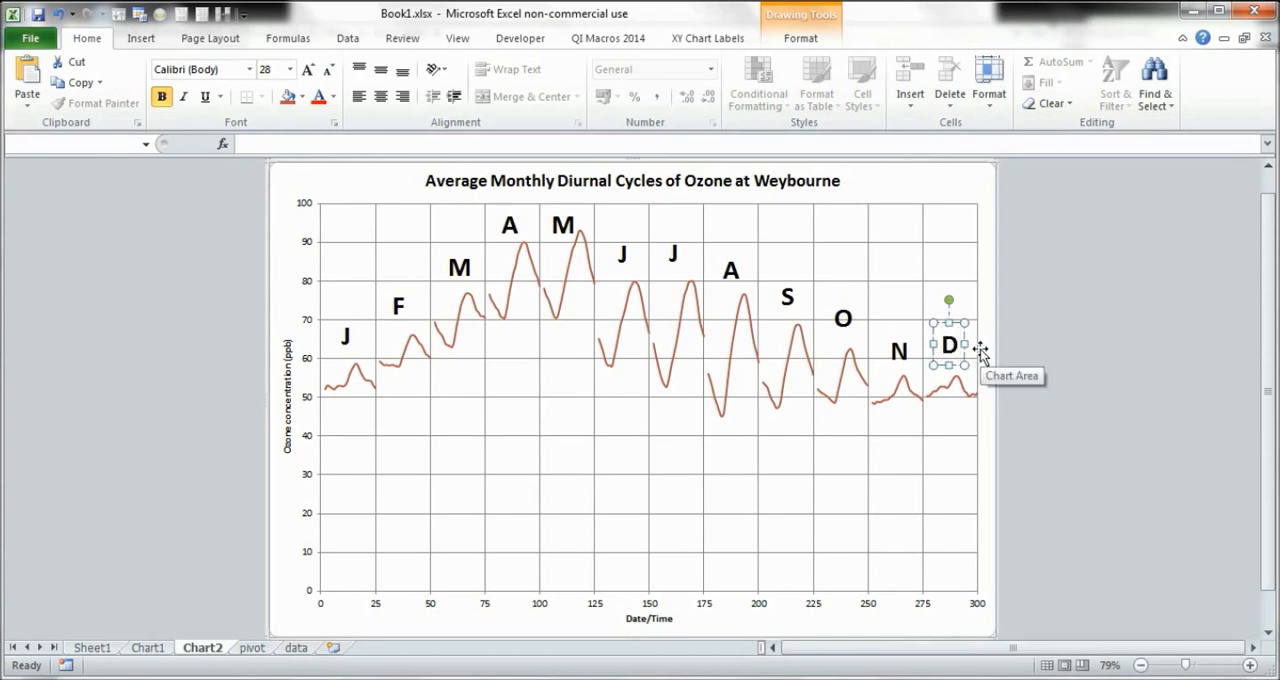
click(1145, 345)
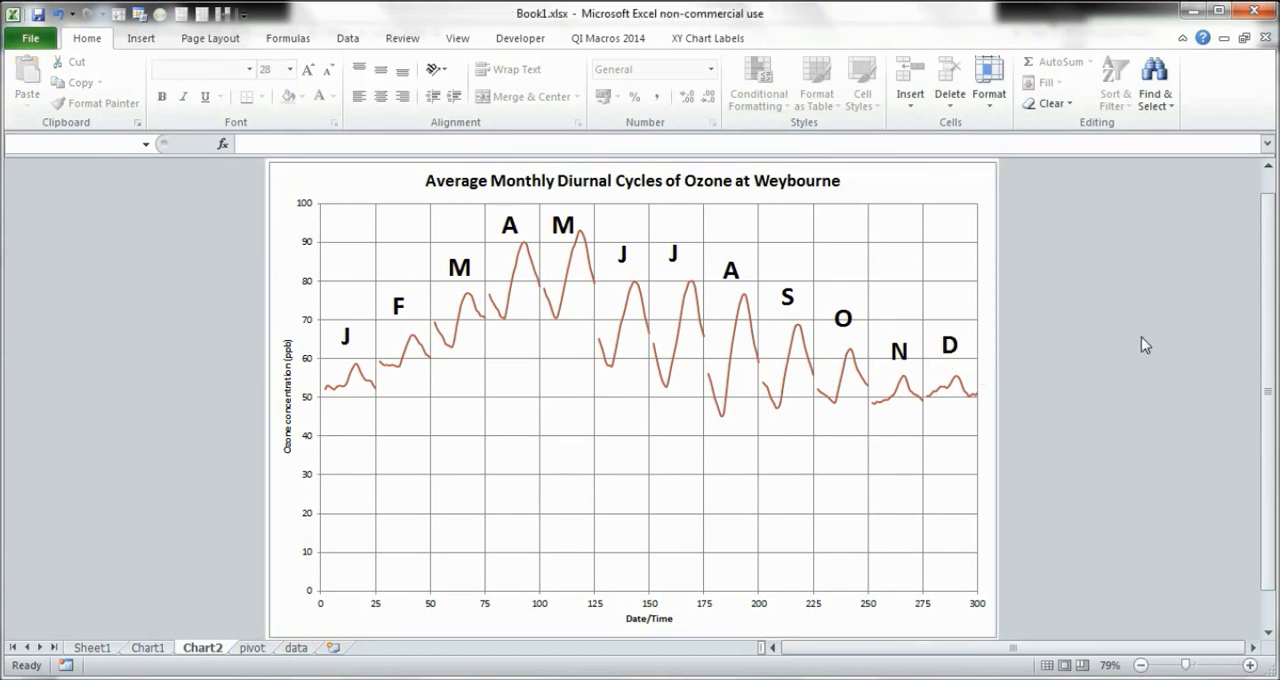